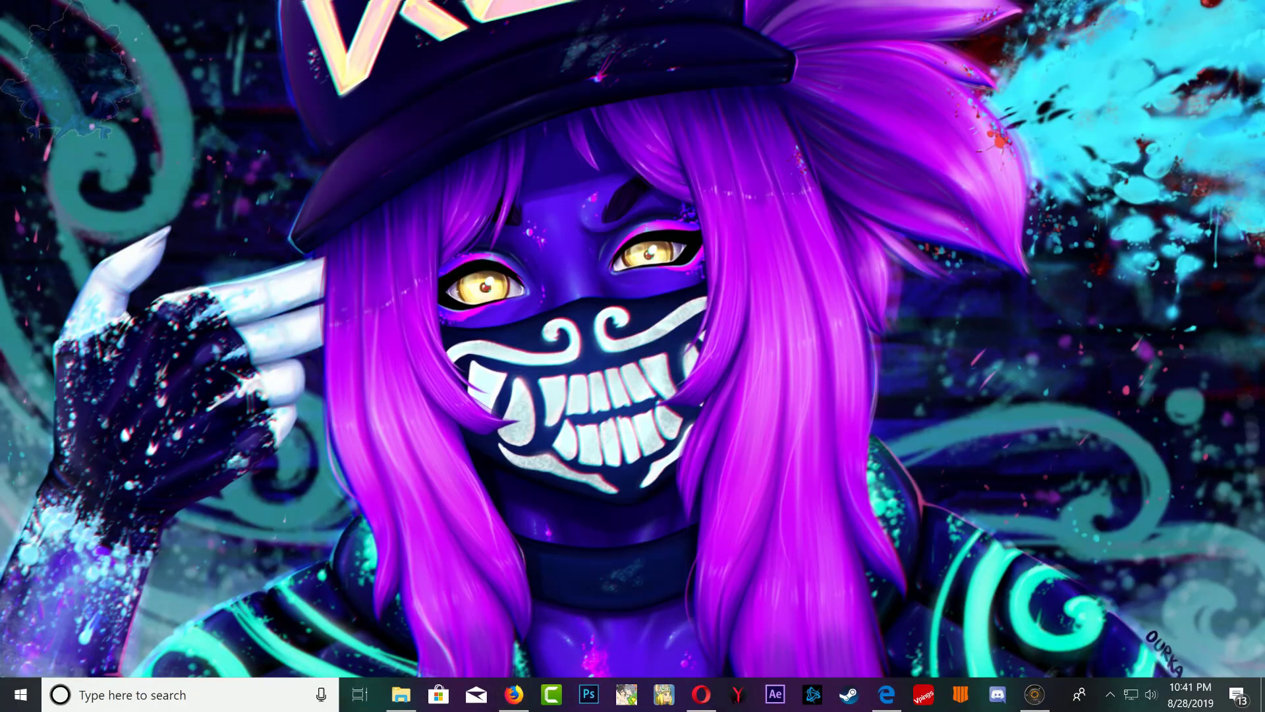
{"action": "mouse_move", "coordinate": [400, 694]}
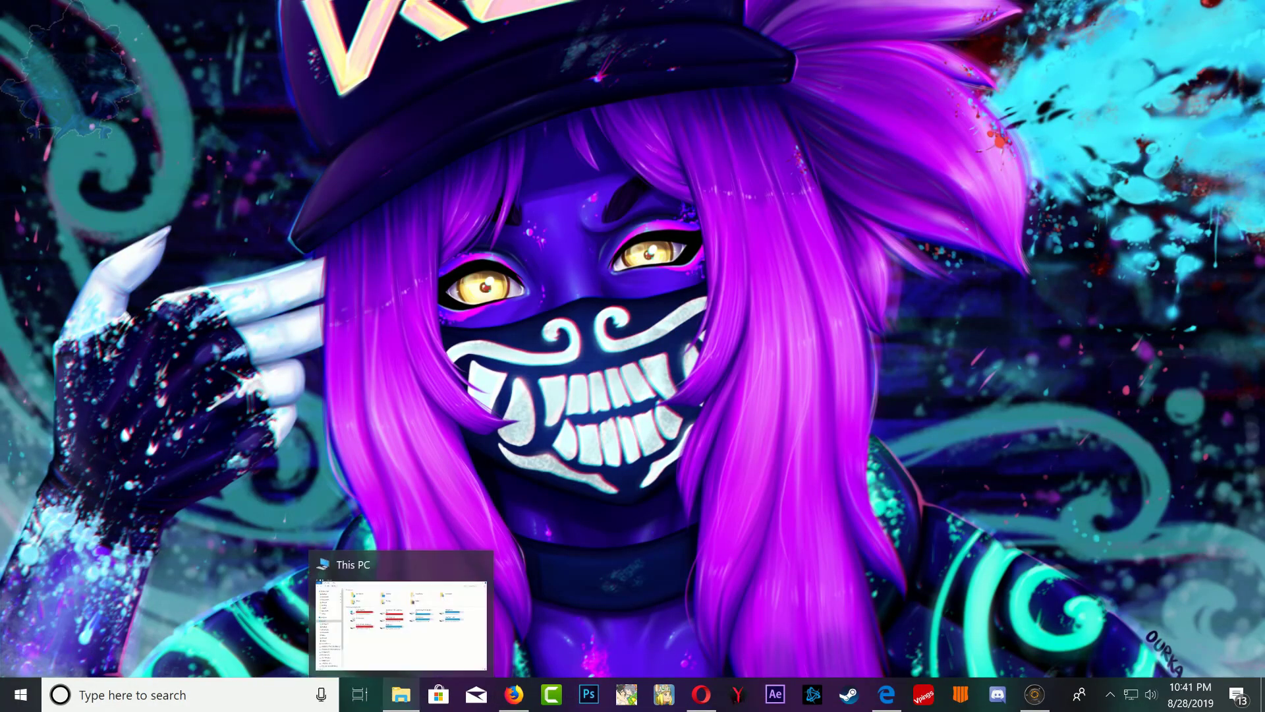
- Extract PS3ProxyServer.rar on Local Disk (C:) into a PS3ProxyServer folder beside it
{"action": "left_click", "coordinate": [401, 612]}
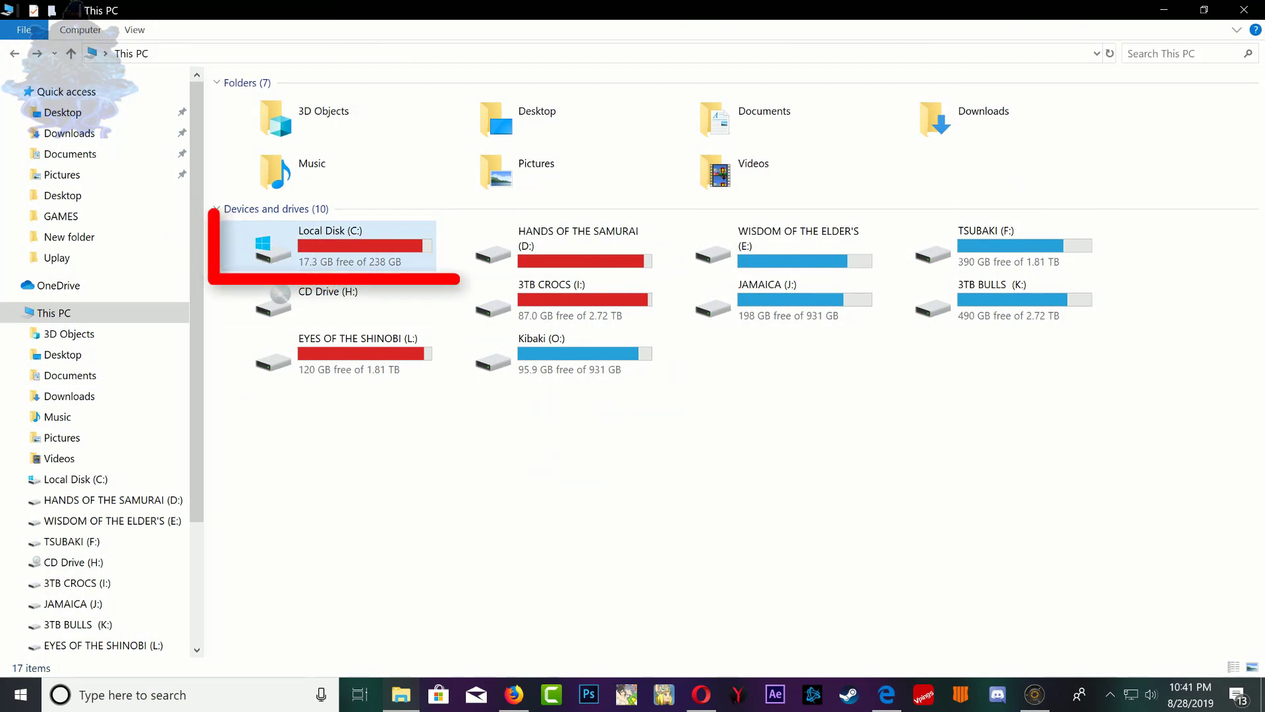
{"action": "mouse_move", "coordinate": [363, 242]}
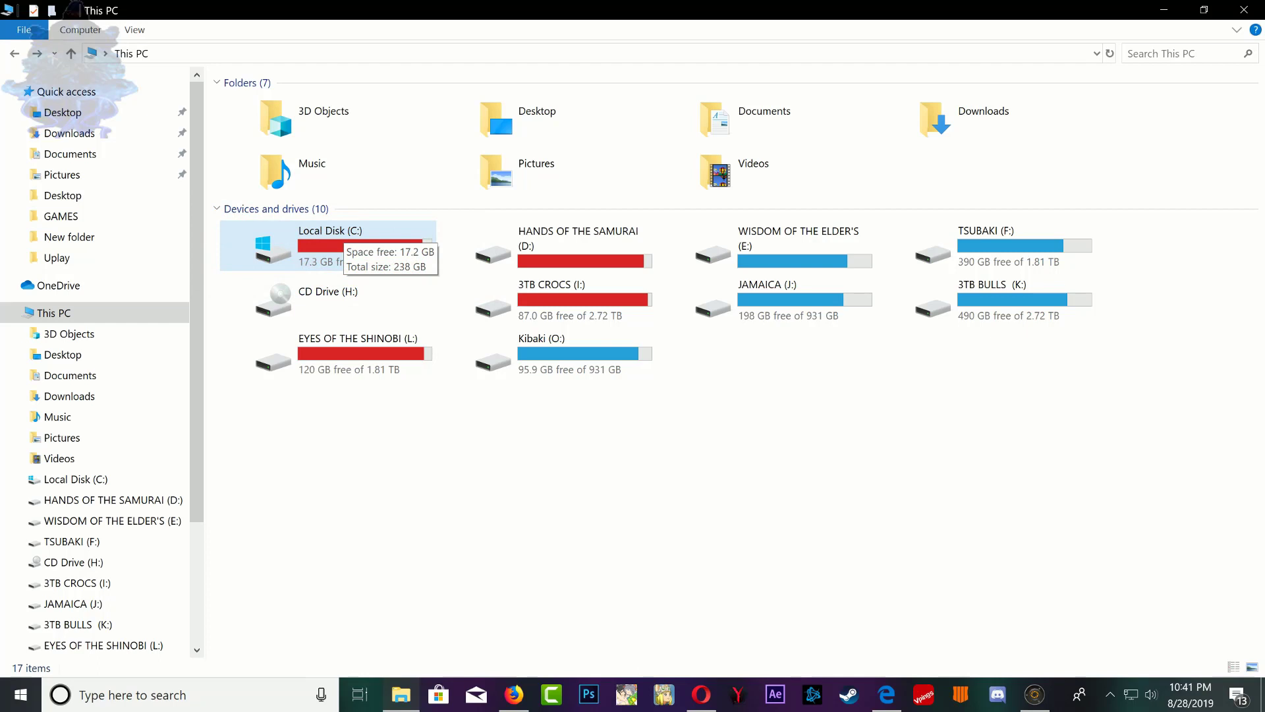
{"action": "double_click", "coordinate": [323, 246]}
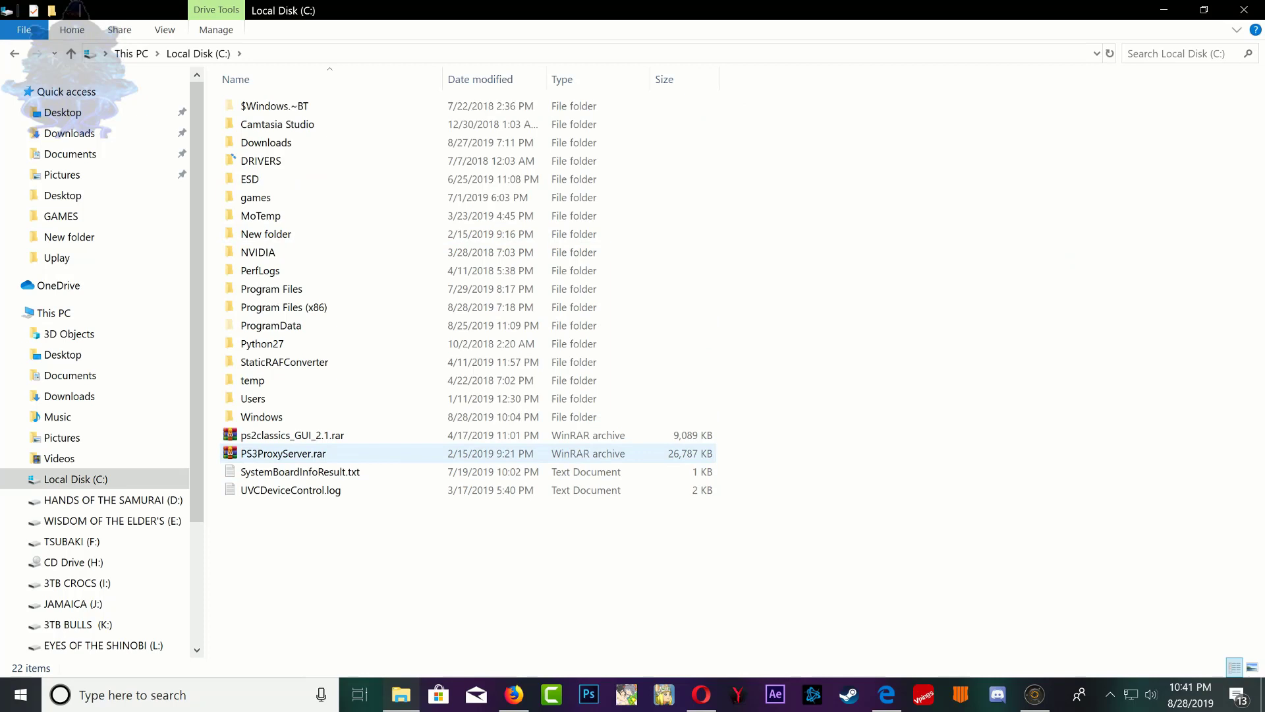
{"action": "mouse_move", "coordinate": [282, 452]}
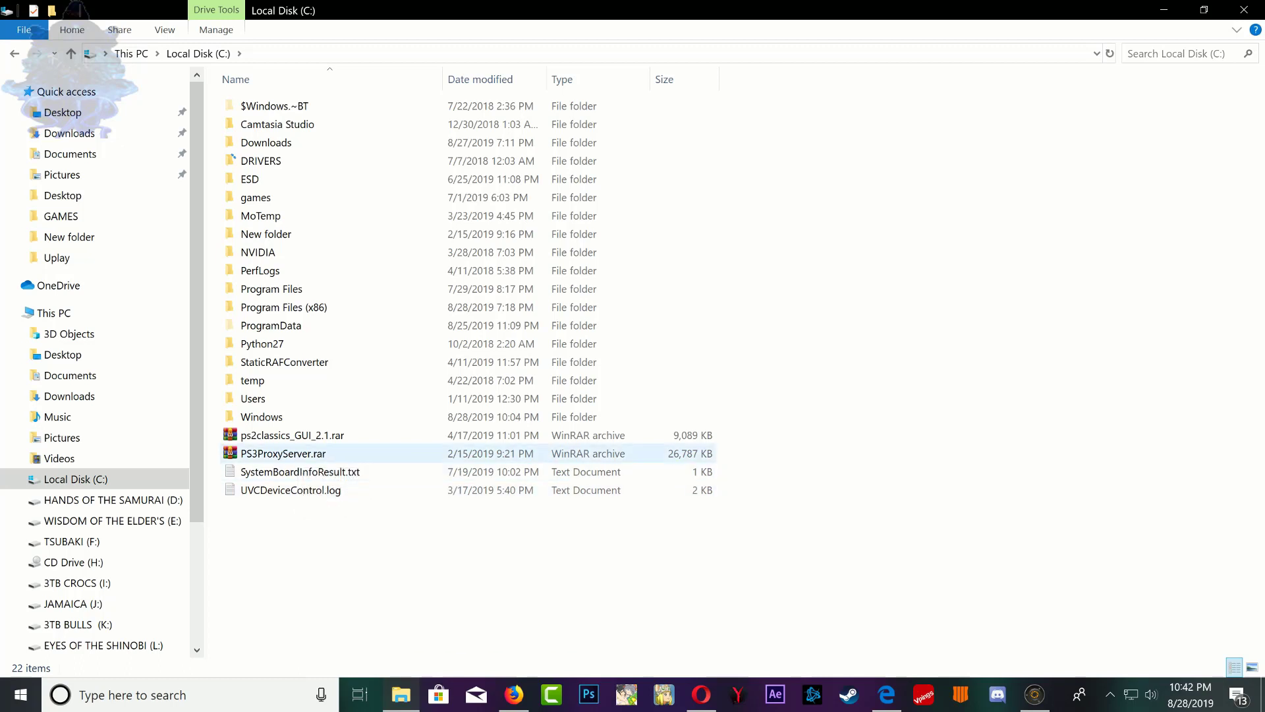
{"action": "mouse_move", "coordinate": [282, 452]}
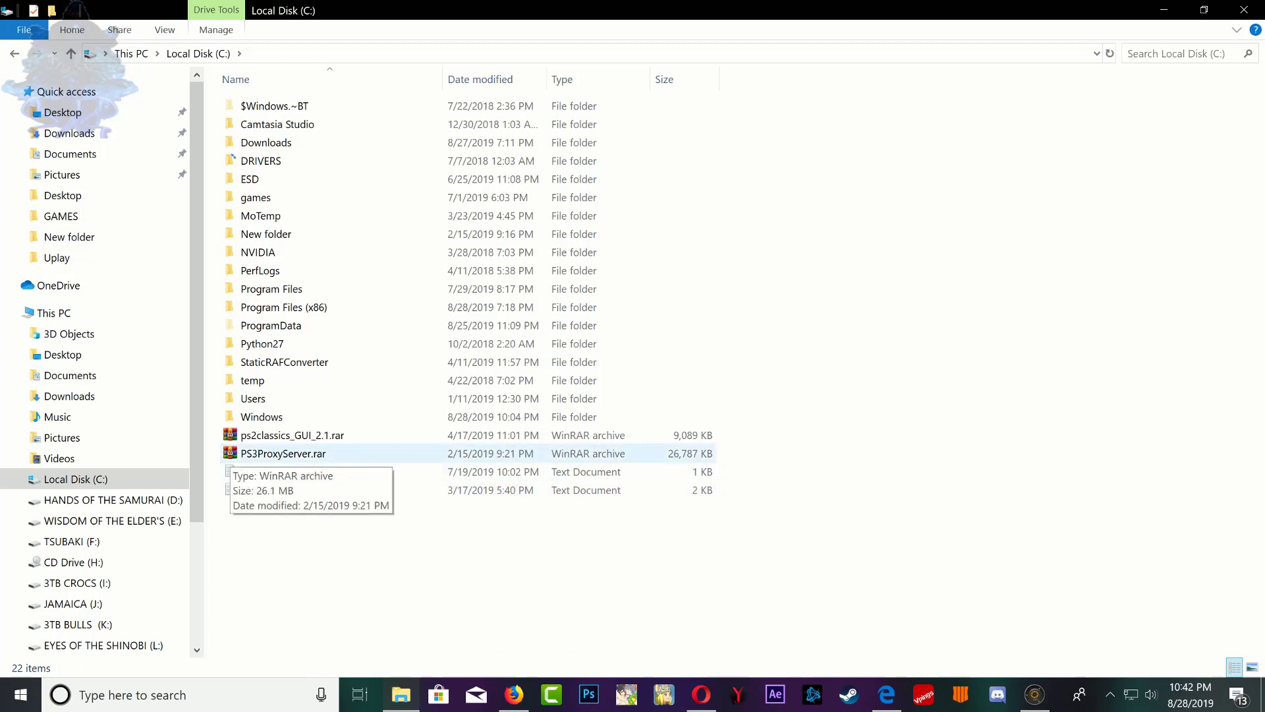
{"action": "right_click", "coordinate": [281, 452]}
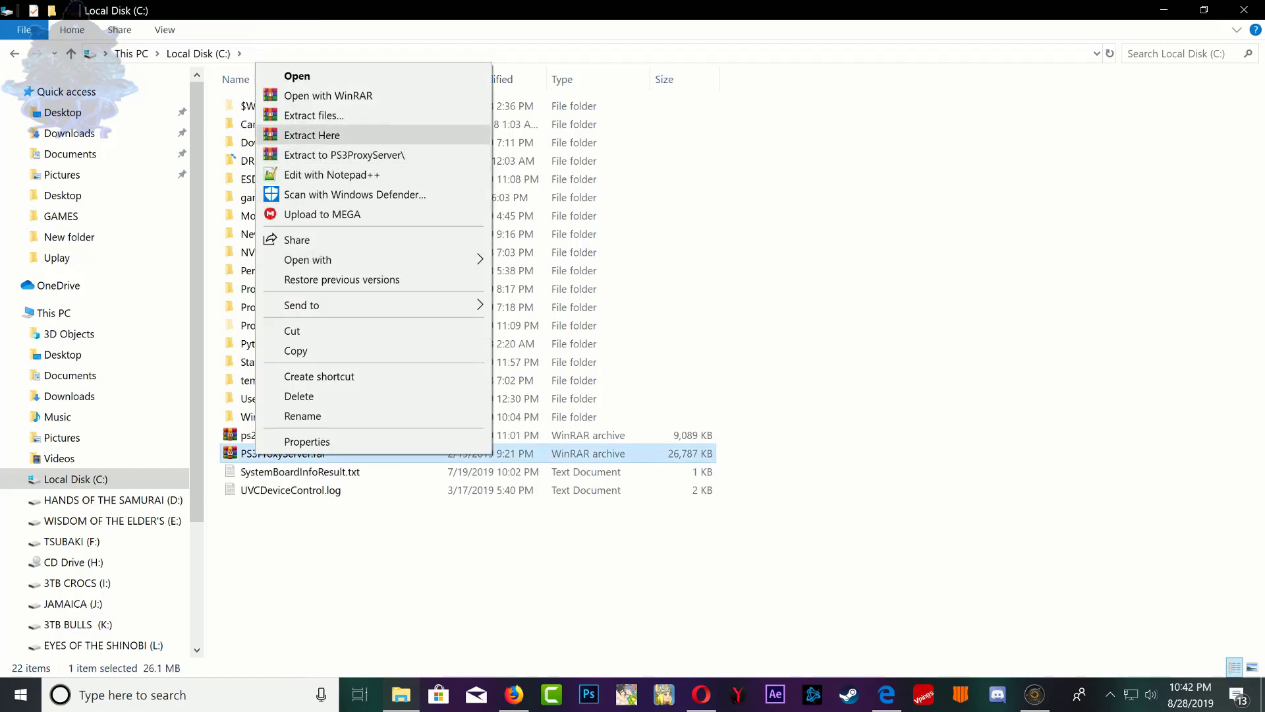
{"action": "left_click", "coordinate": [312, 135]}
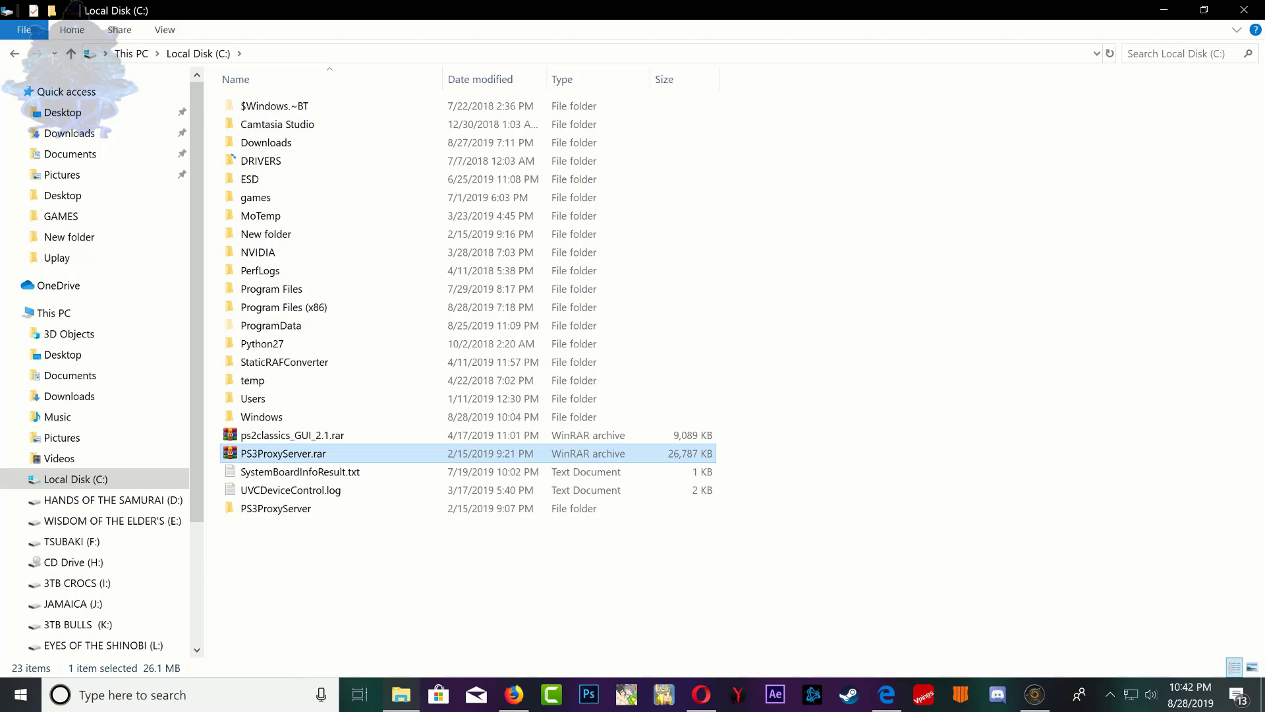
{"action": "mouse_move", "coordinate": [274, 509]}
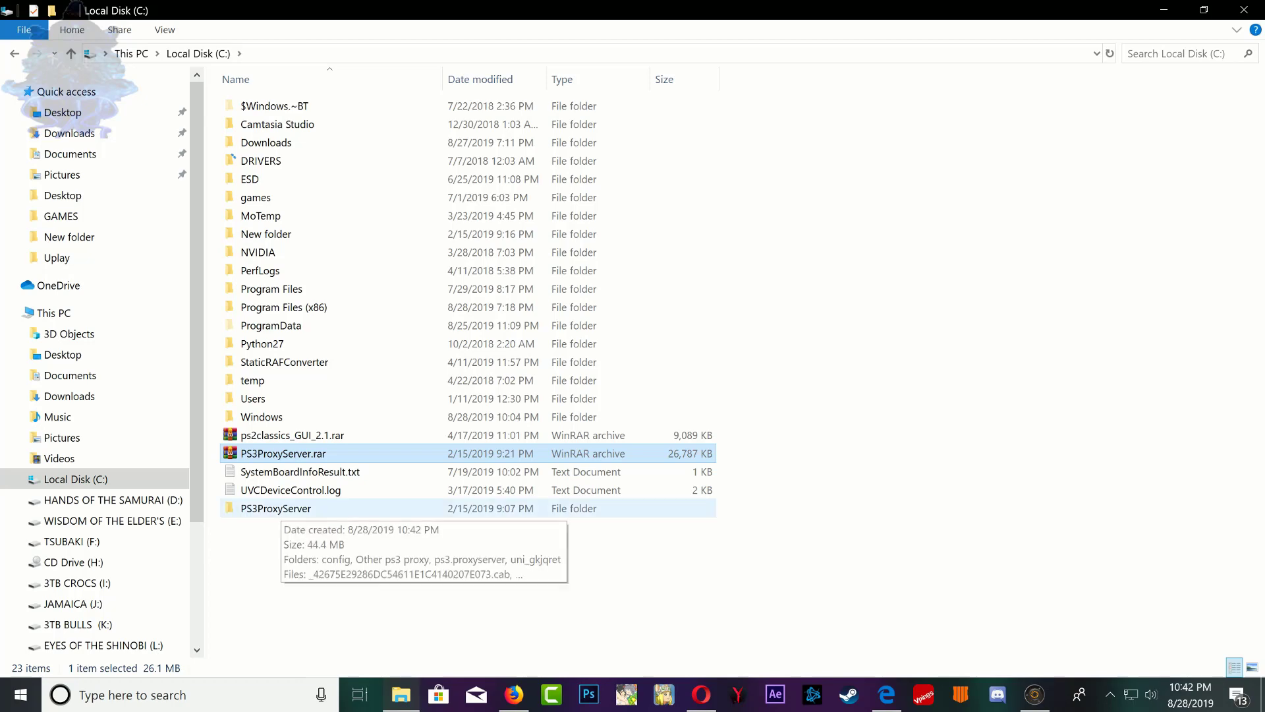
- Launch PS3.ProxyServer.GUI.exe from the extracted PS3ProxyServer folder
{"action": "double_click", "coordinate": [276, 508]}
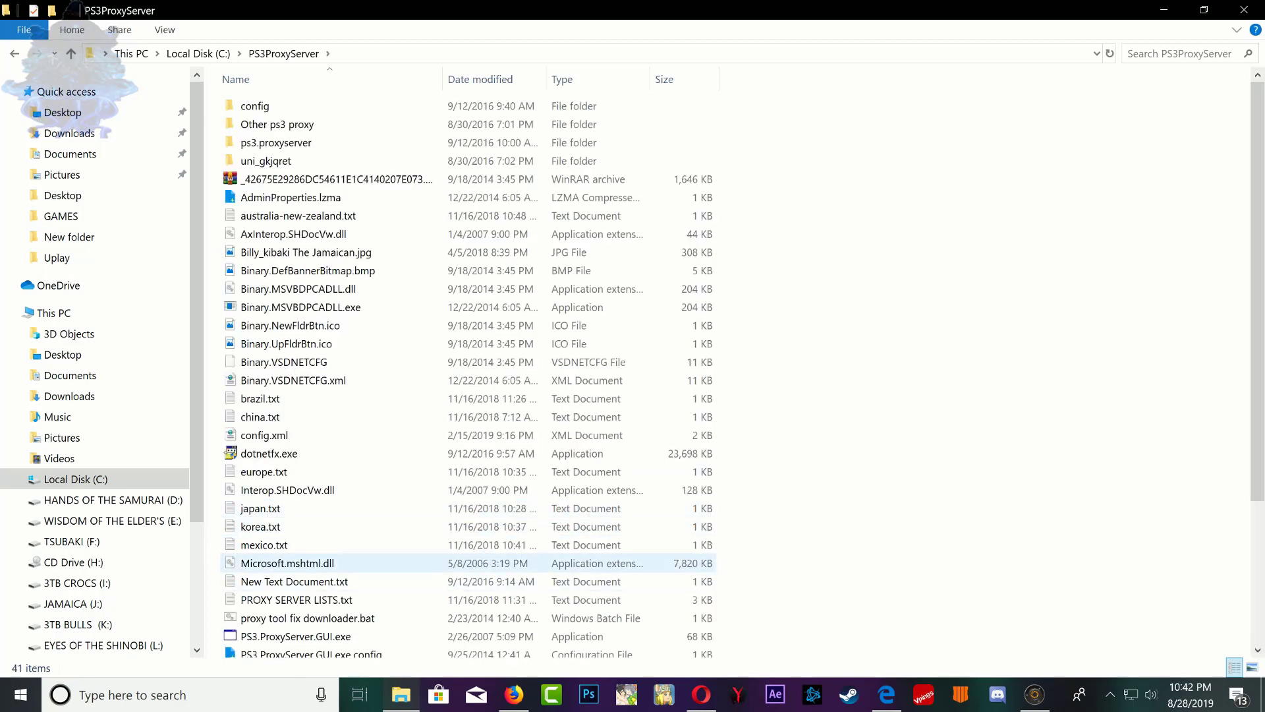
{"action": "scroll", "scroll_direction": "down", "scroll_amount": 3}
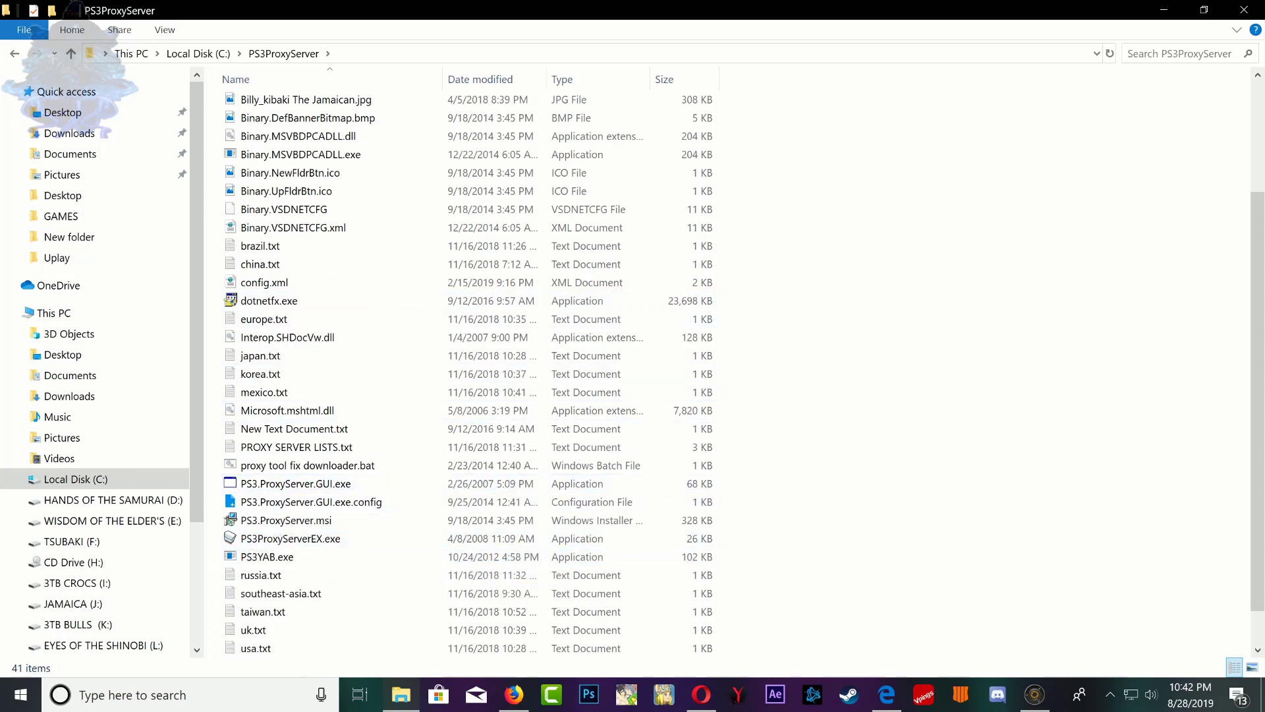
{"action": "left_click", "coordinate": [267, 301]}
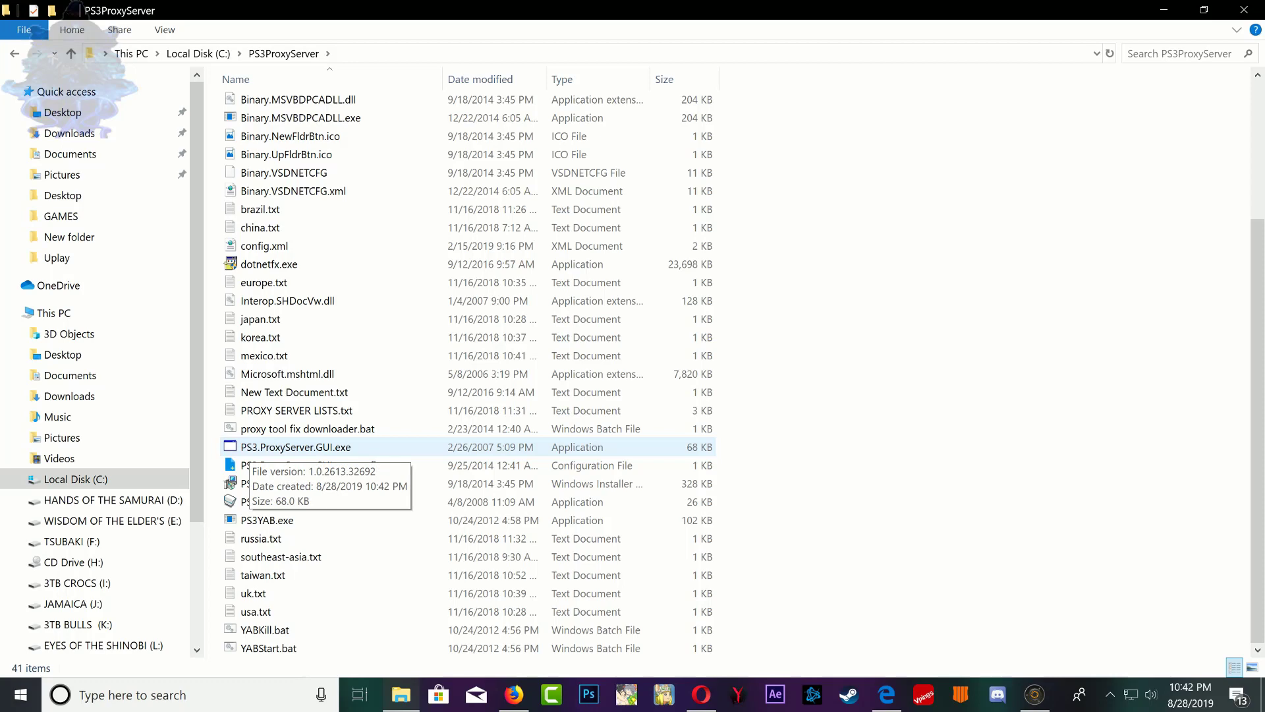
{"action": "right_click", "coordinate": [295, 446]}
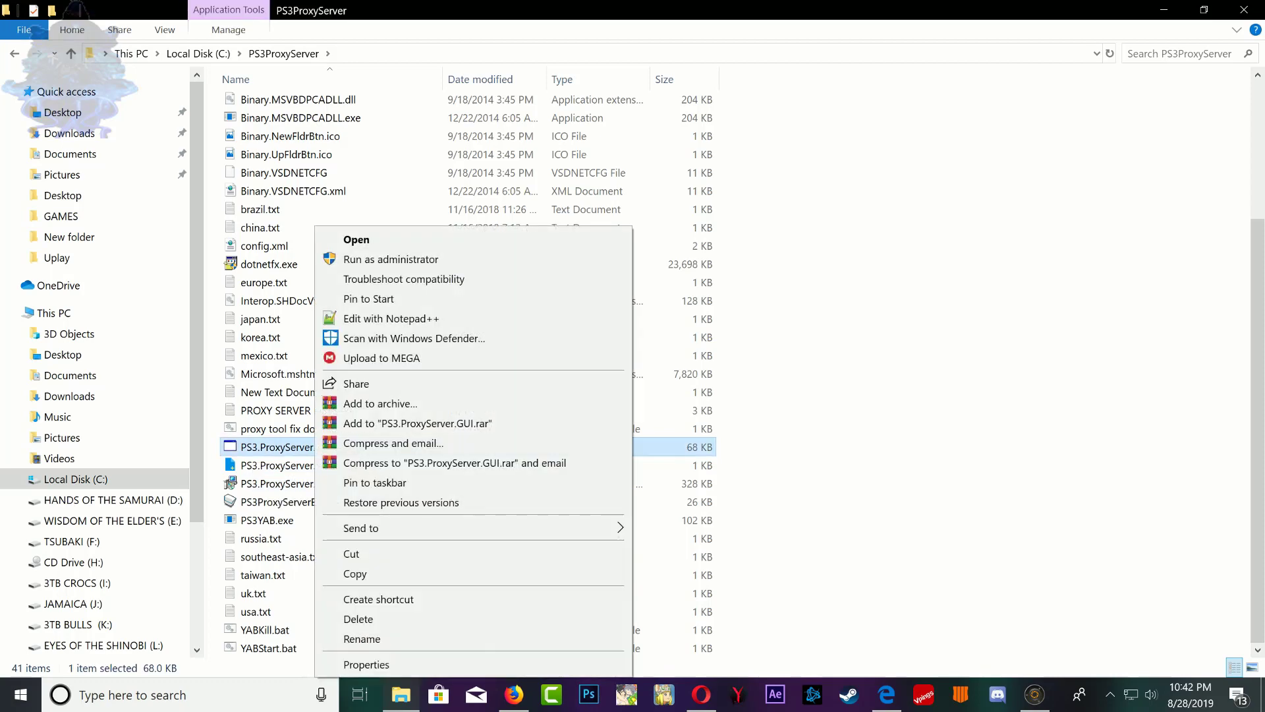
{"action": "mouse_move", "coordinate": [390, 259]}
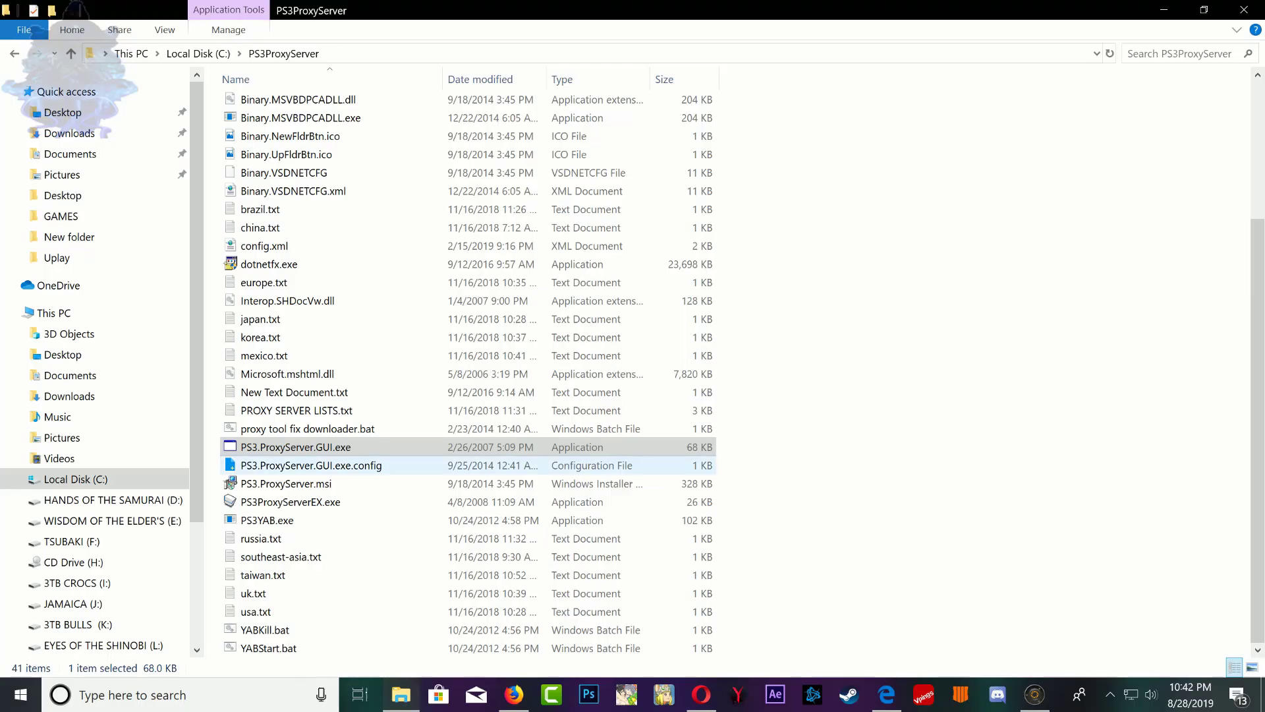
{"action": "double_click", "coordinate": [296, 447]}
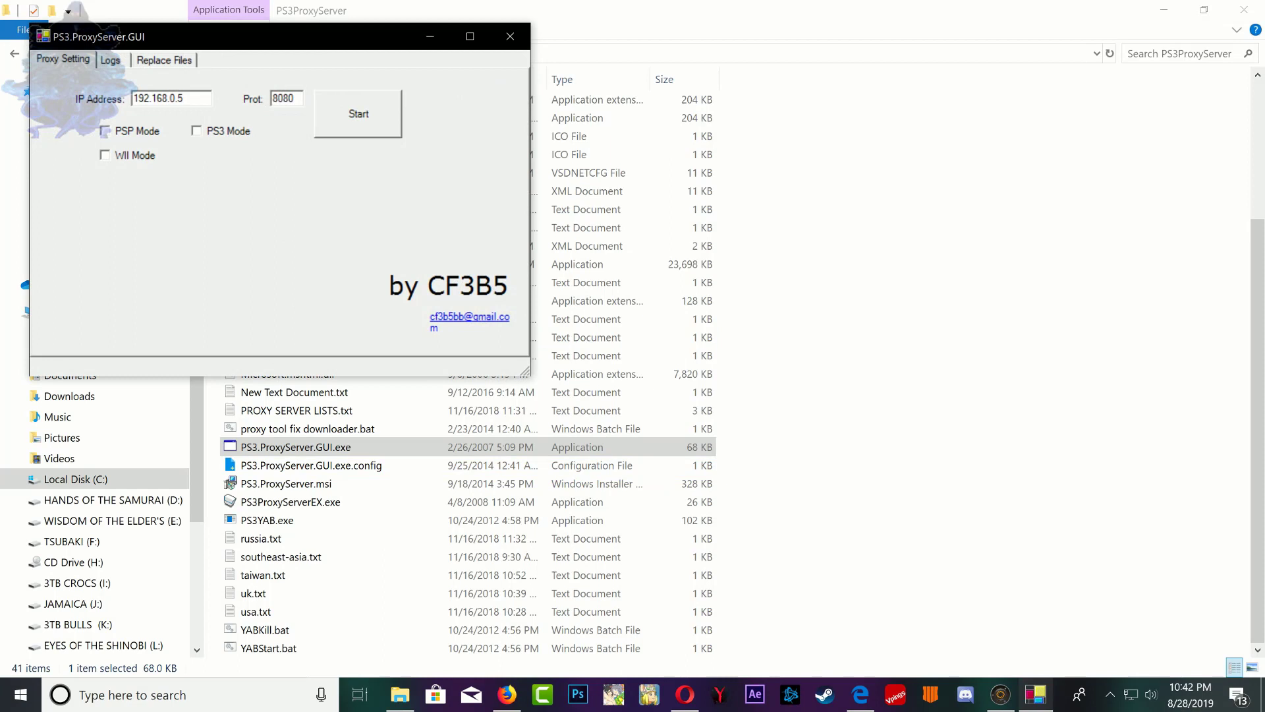
{"action": "triple_click", "coordinate": [170, 97]}
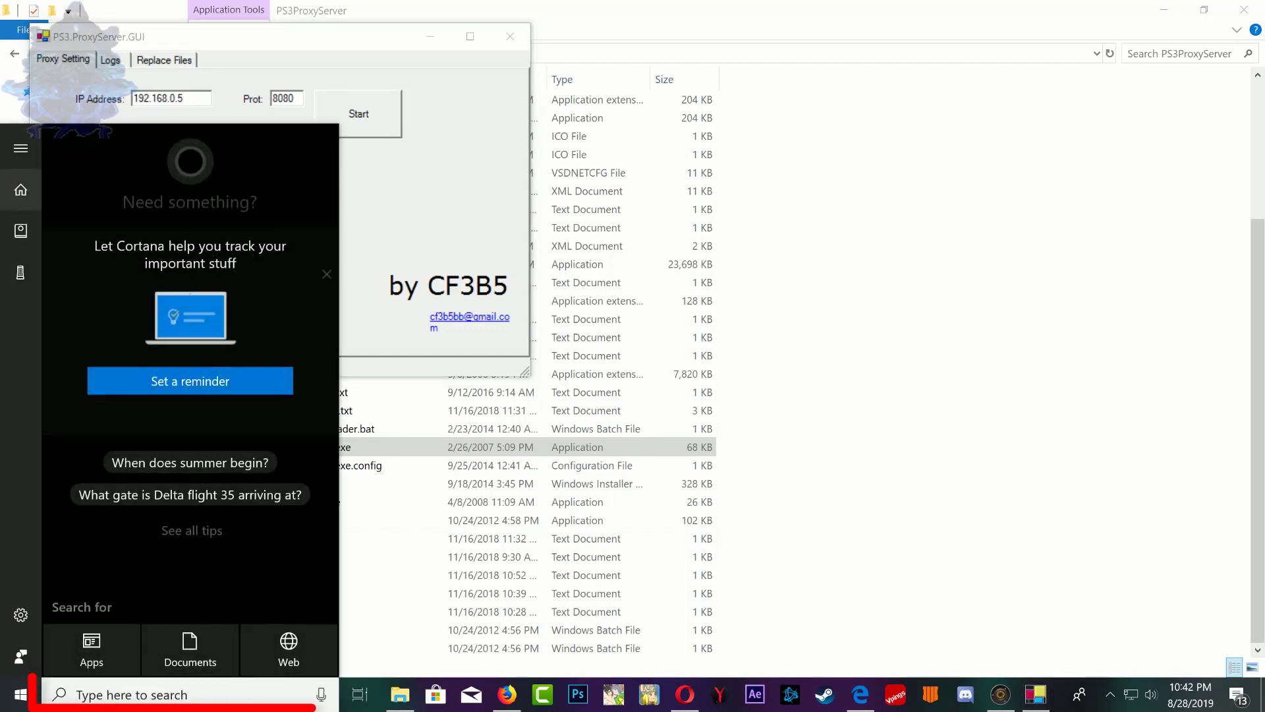
- Run ipconfig in Command Prompt to list the Ethernet adapter's IPv4 address
{"action": "type", "text": "cmd"}
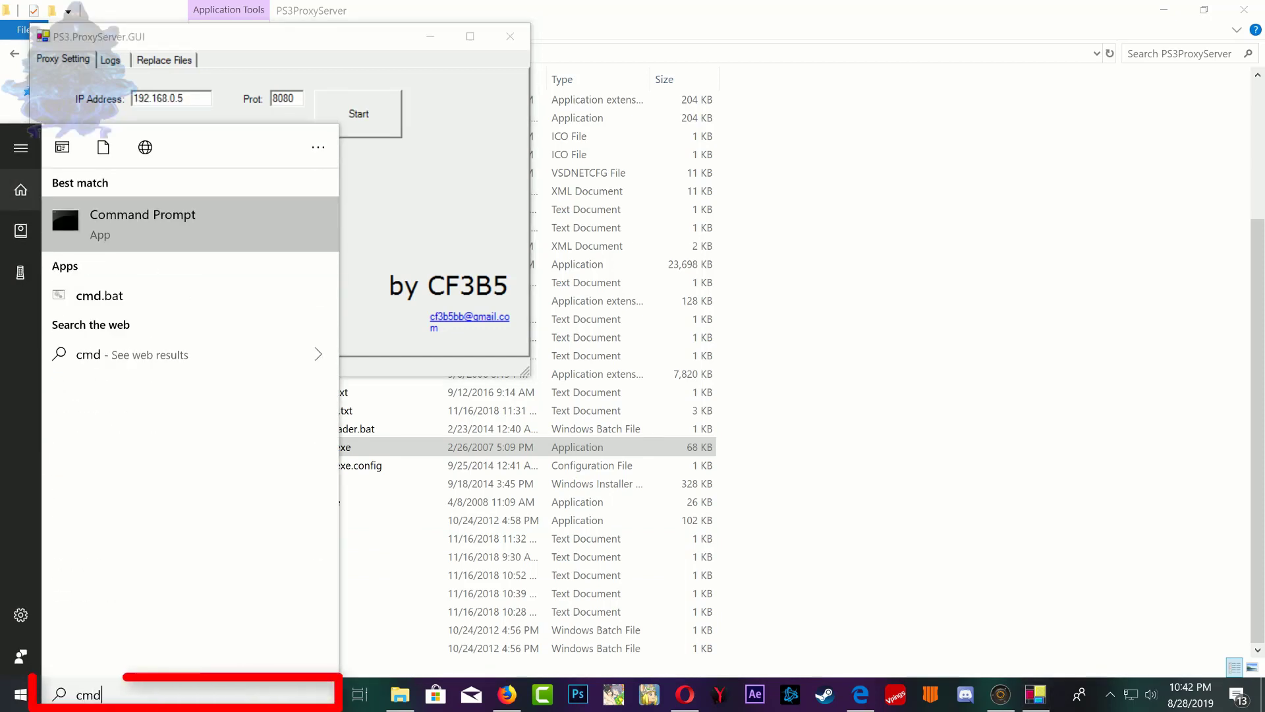
{"action": "left_click", "coordinate": [143, 224]}
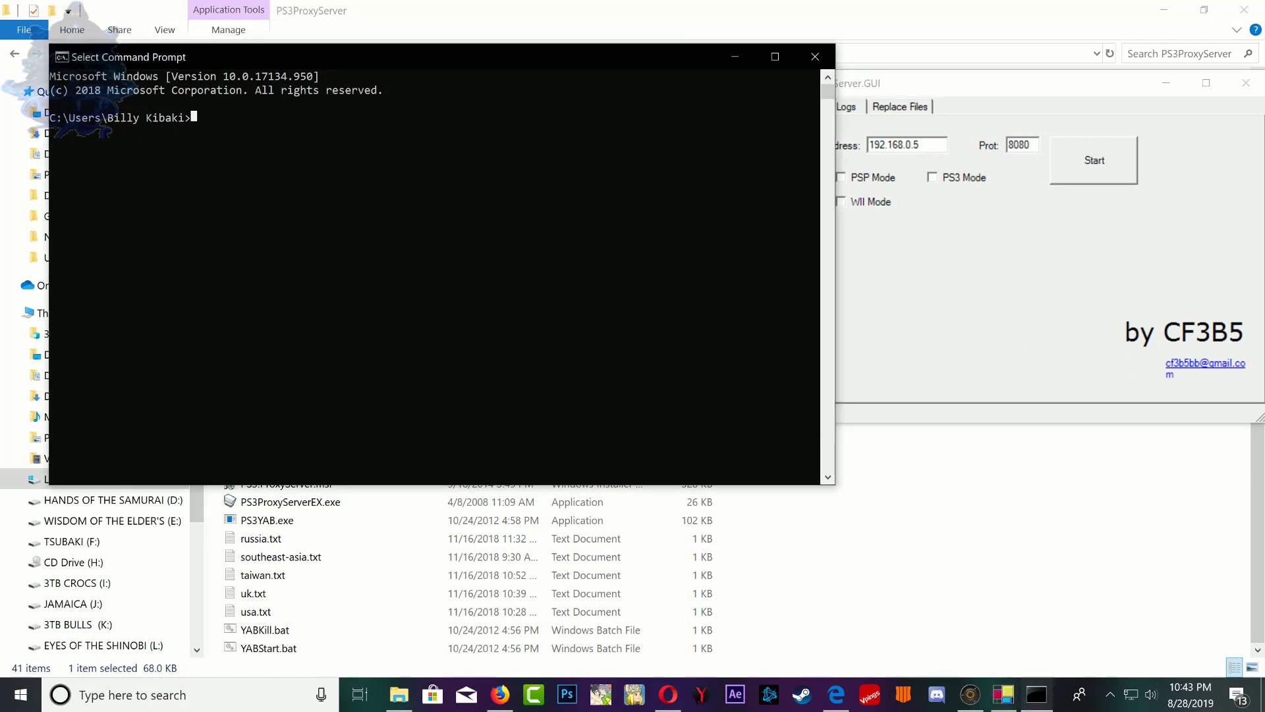
{"action": "type", "text": "ip"}
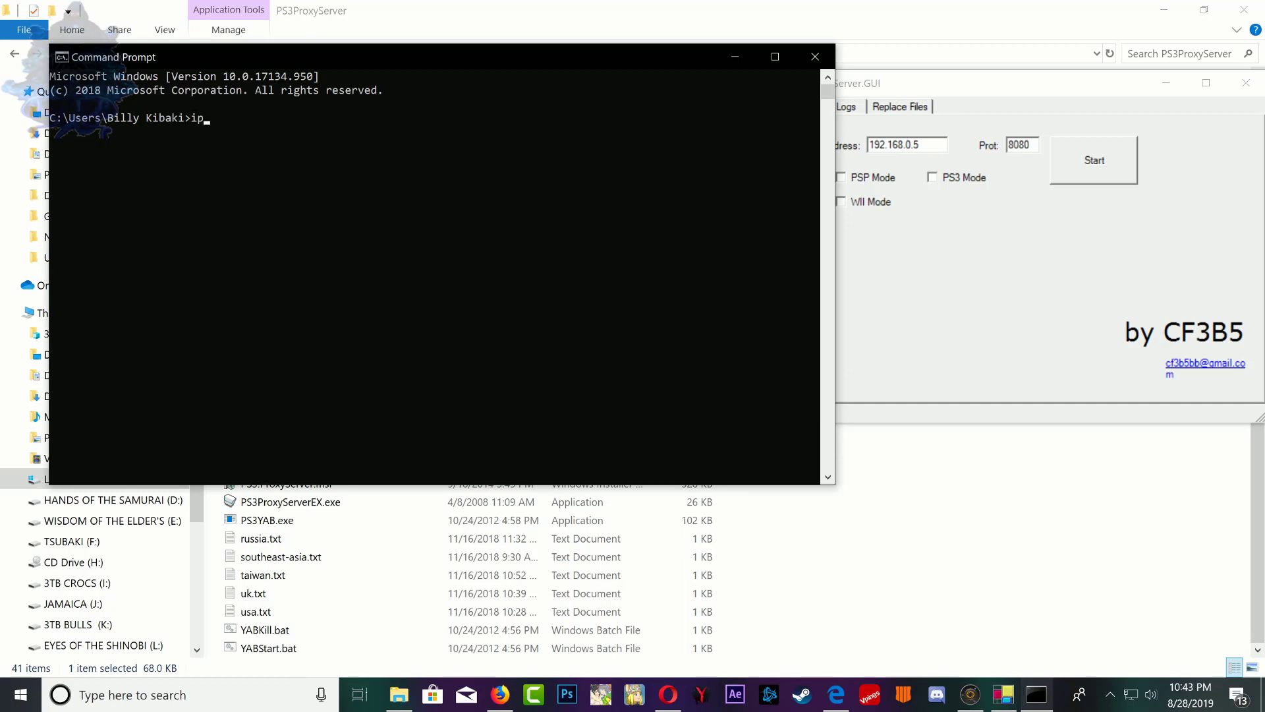
{"action": "type", "text": "con"}
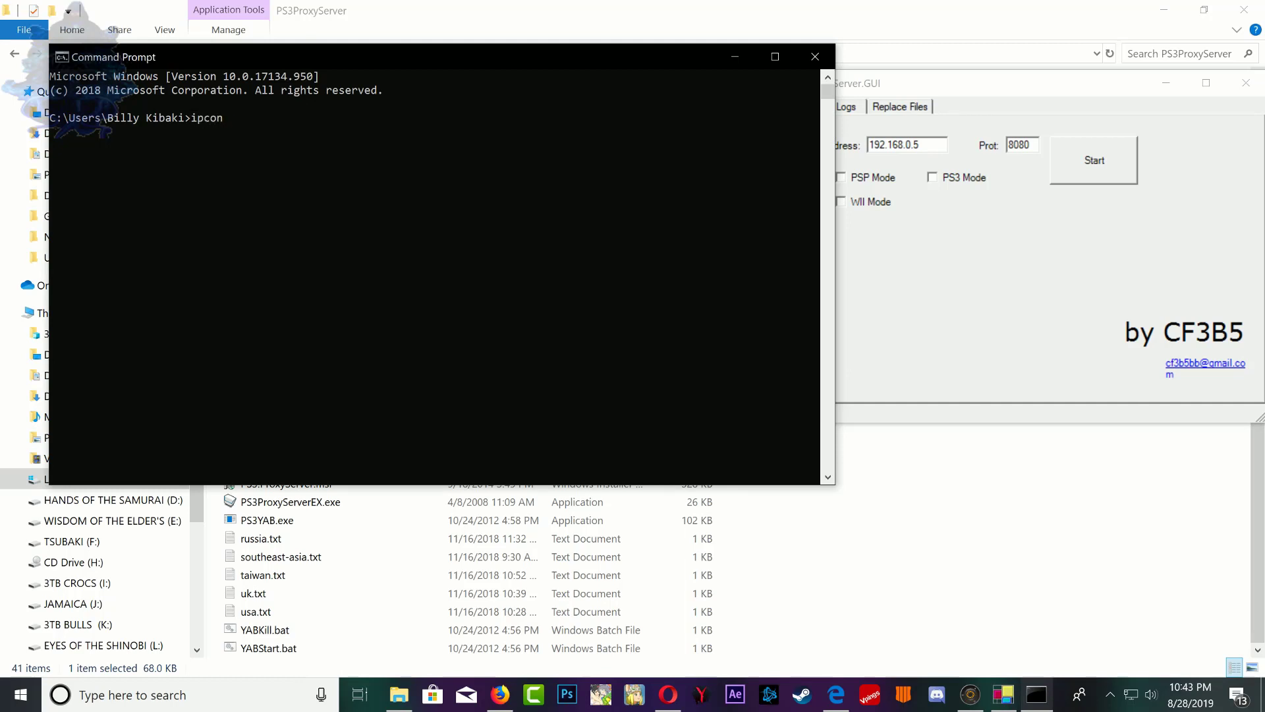
{"action": "type", "text": "fig"}
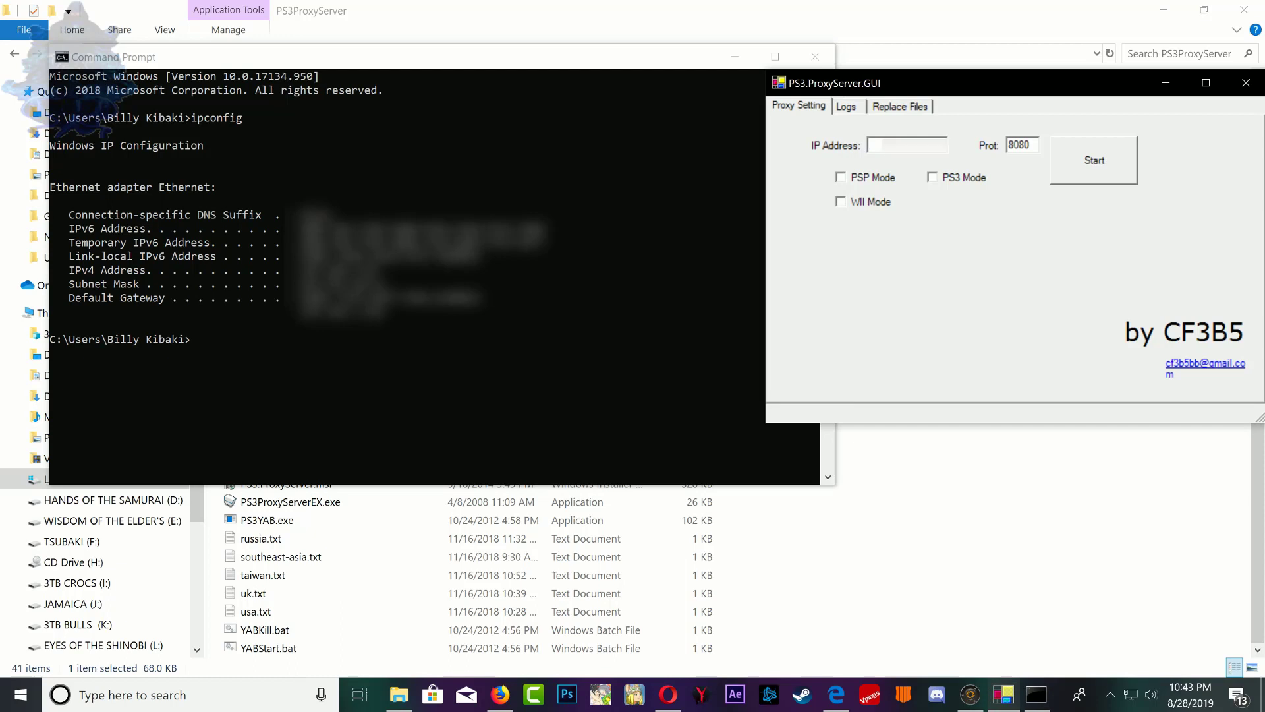
- Enter the PC's IPv4 address, enable PS3 Mode, and start the proxy server
{"action": "left_click", "coordinate": [905, 145]}
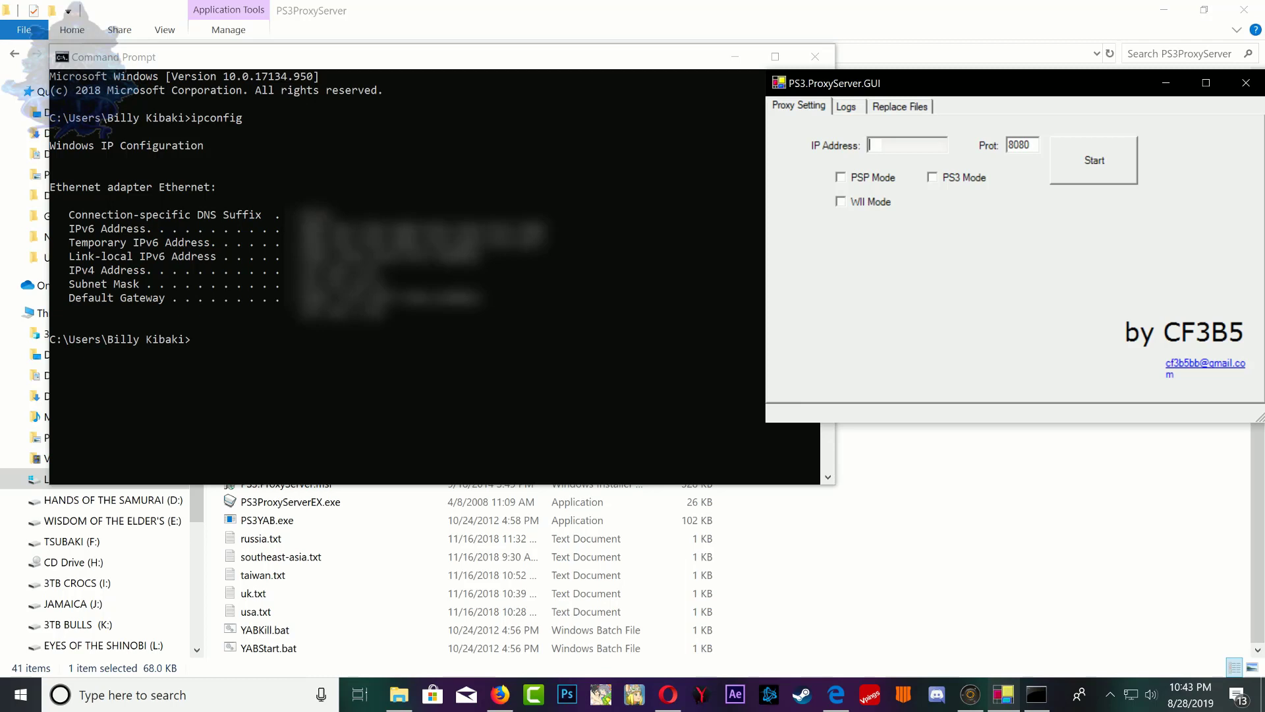
{"action": "type", "text": "19"}
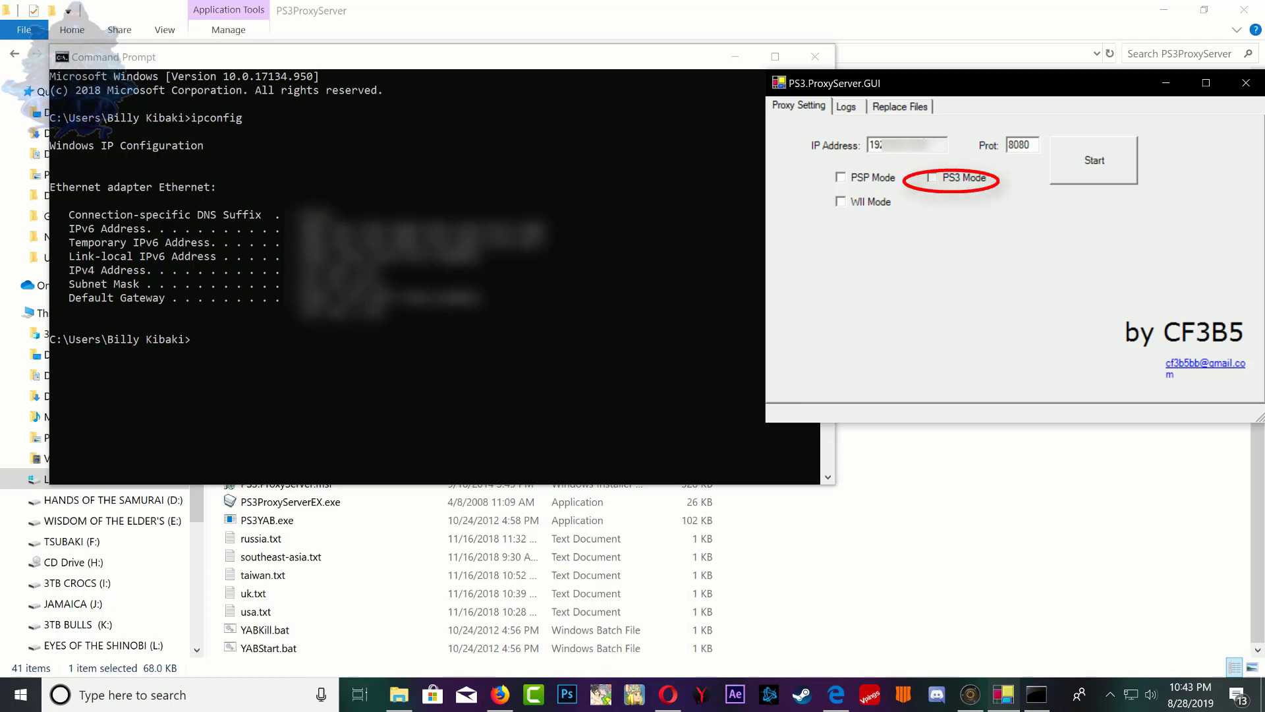
{"action": "left_click", "coordinate": [930, 177]}
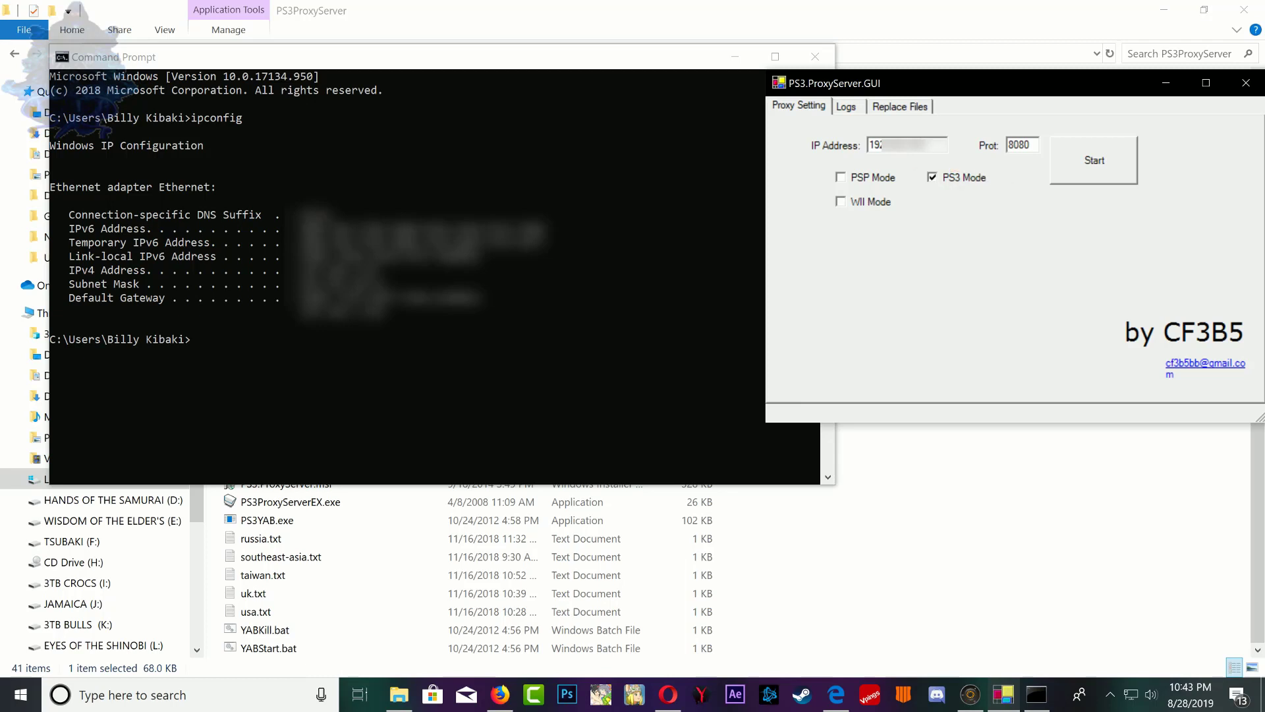
{"action": "left_click", "coordinate": [1093, 160]}
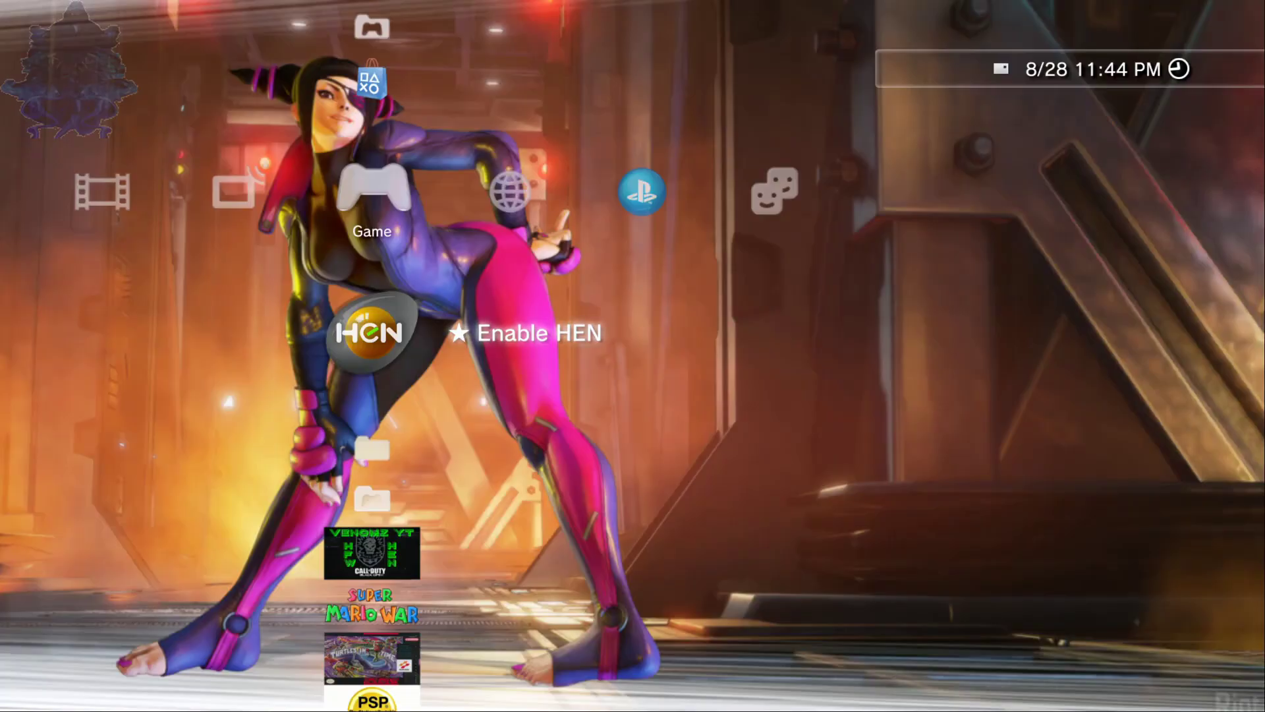
- View System Information (software 4.84) under System Settings, then return to Settings
{"action": "scroll", "scroll_direction": "left", "scroll_amount": 3}
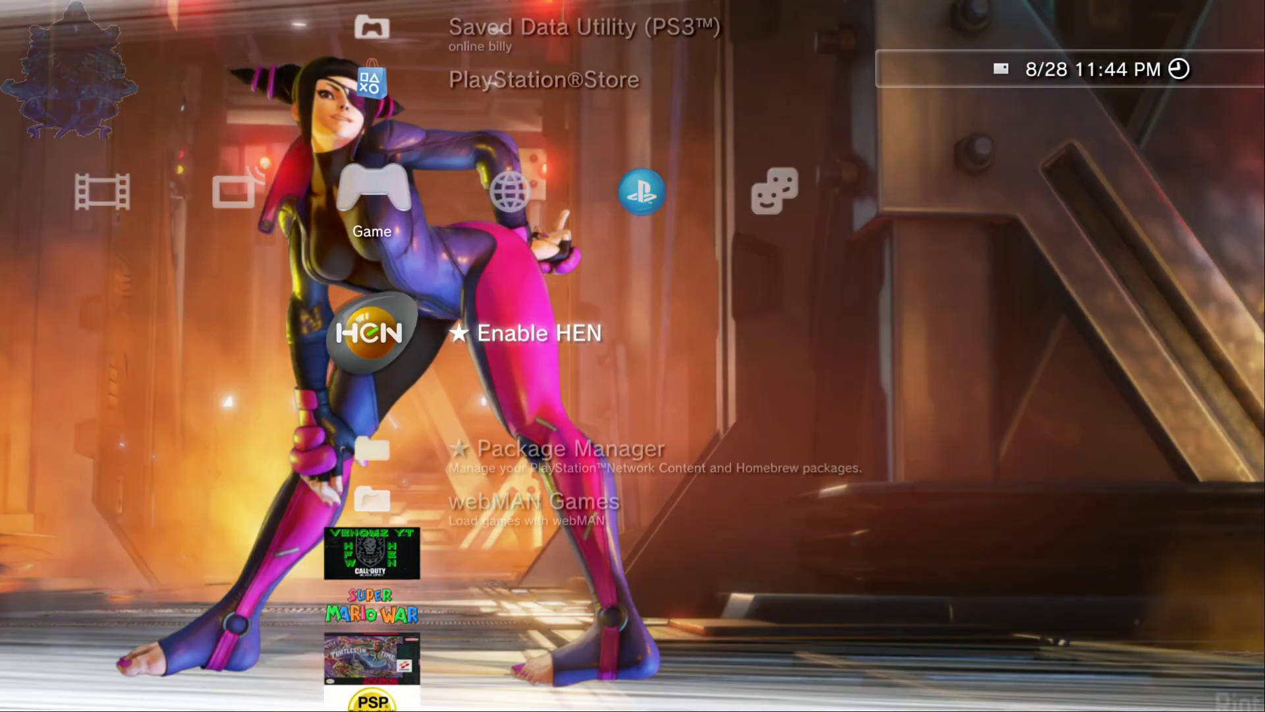
{"action": "scroll", "scroll_direction": "left", "scroll_amount": 3}
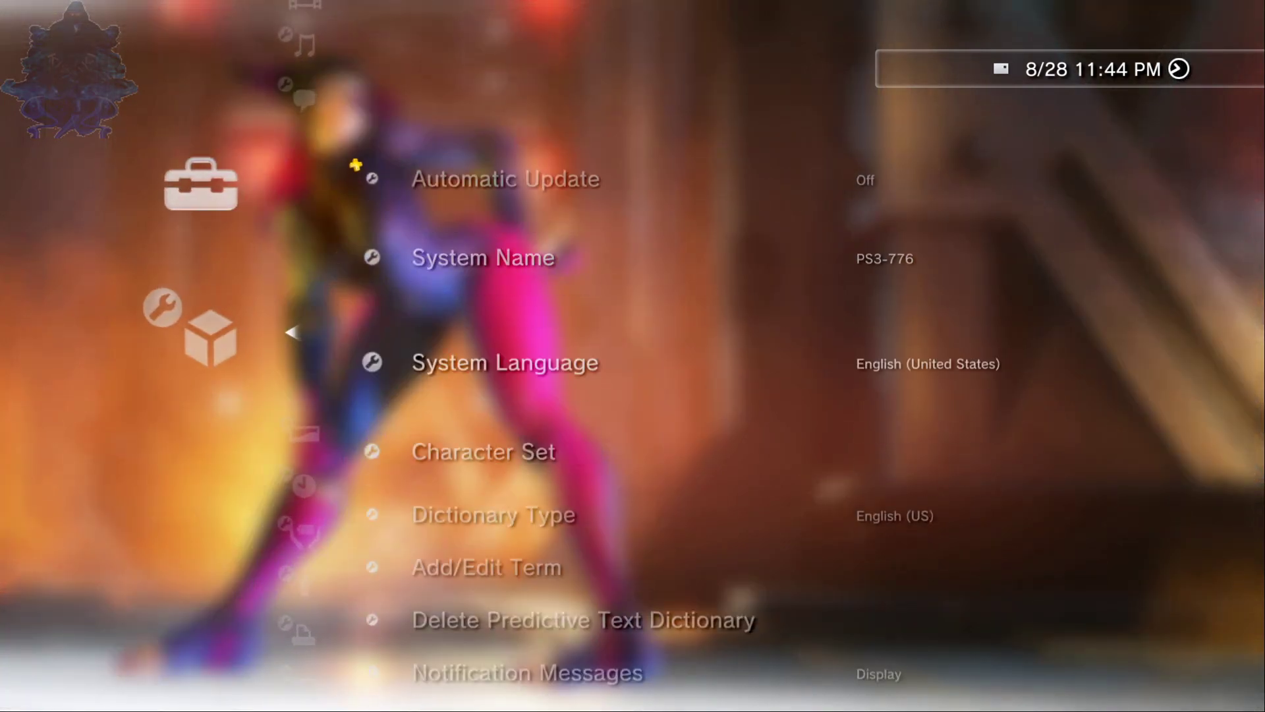
{"action": "scroll", "scroll_direction": "down", "scroll_amount": 3}
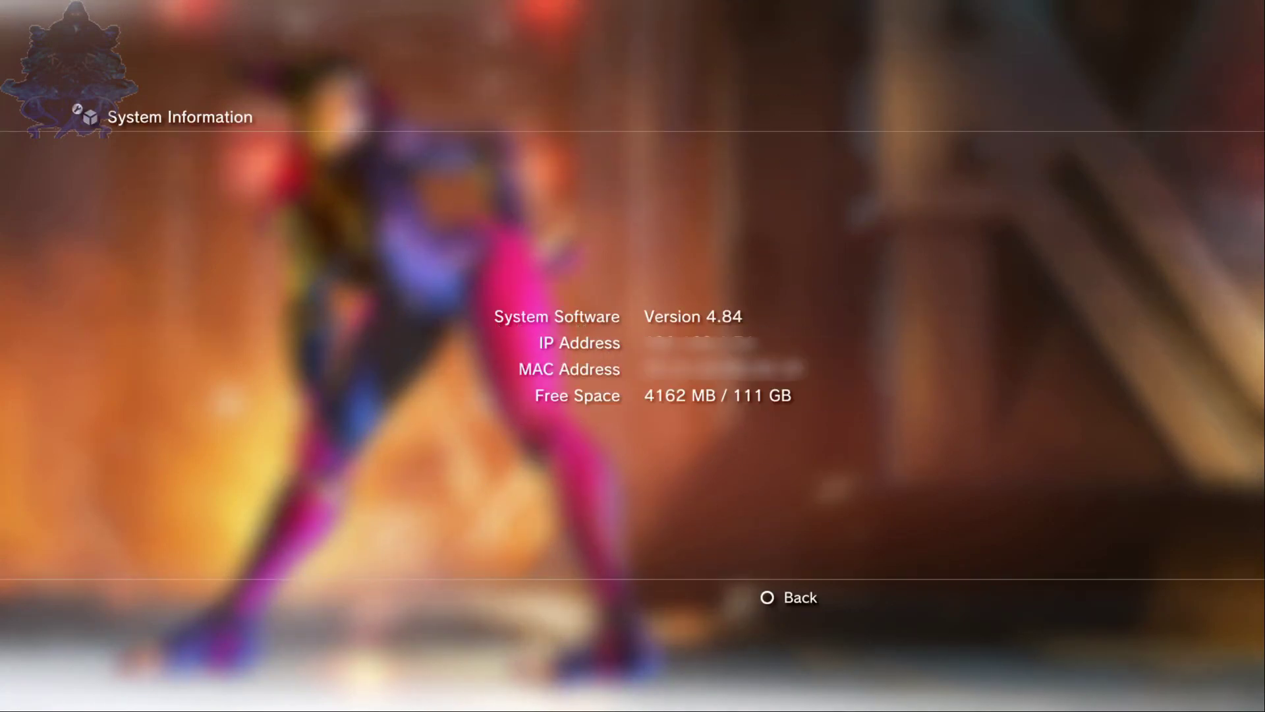
{"action": "left_click", "coordinate": [788, 597]}
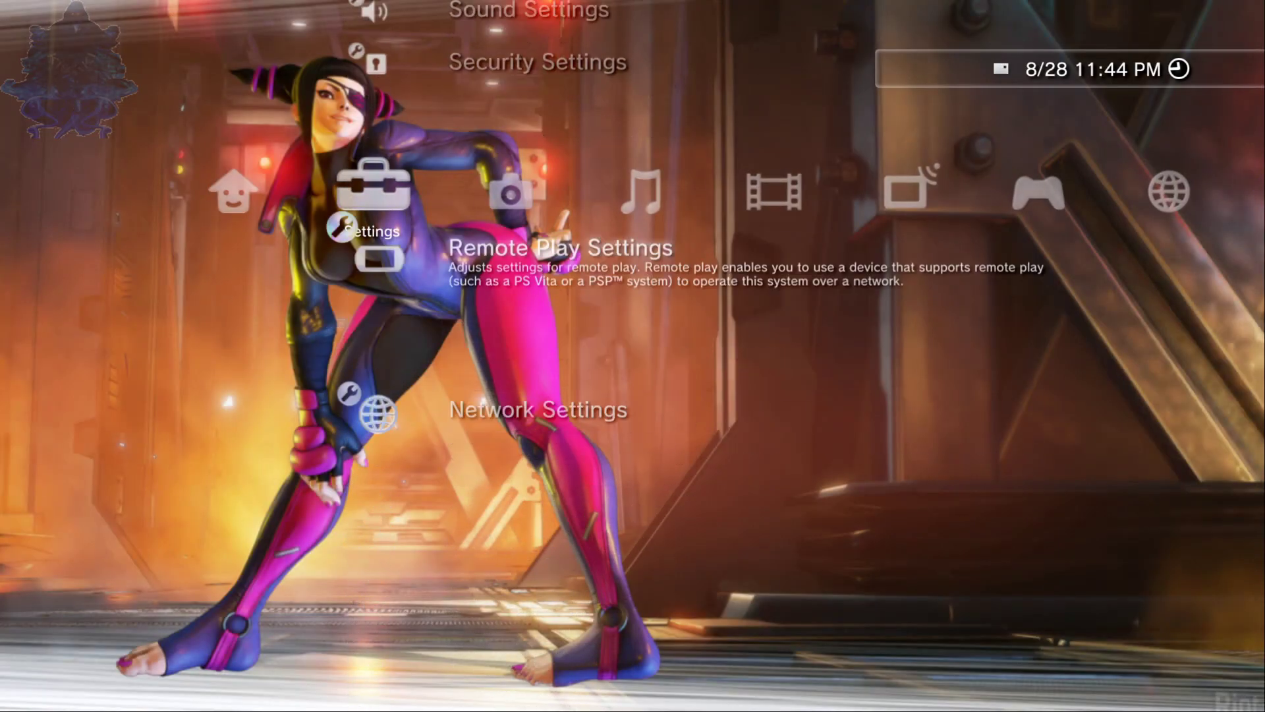
- Keep WPA-PSK/WPA2-PSK, use the PC's proxy on port 8080, and keep UPnP enabled
{"action": "scroll", "scroll_direction": "down", "scroll_amount": 3}
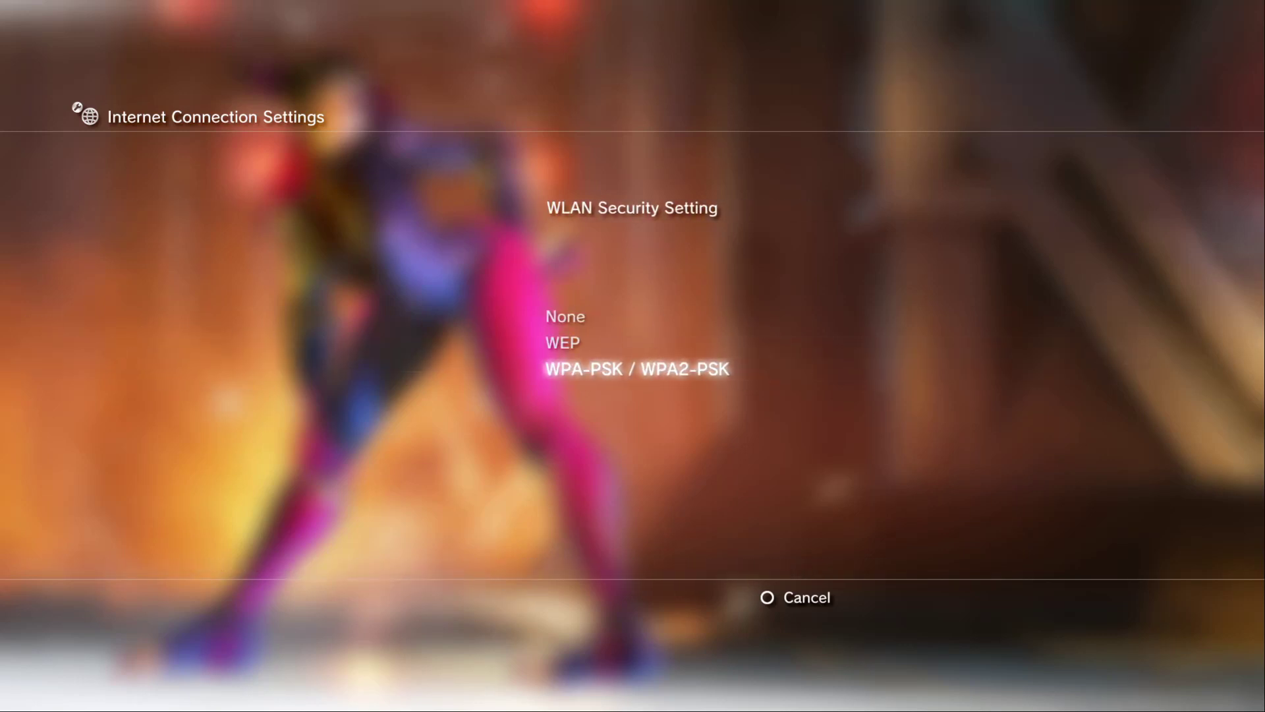
{"action": "left_click", "coordinate": [636, 369]}
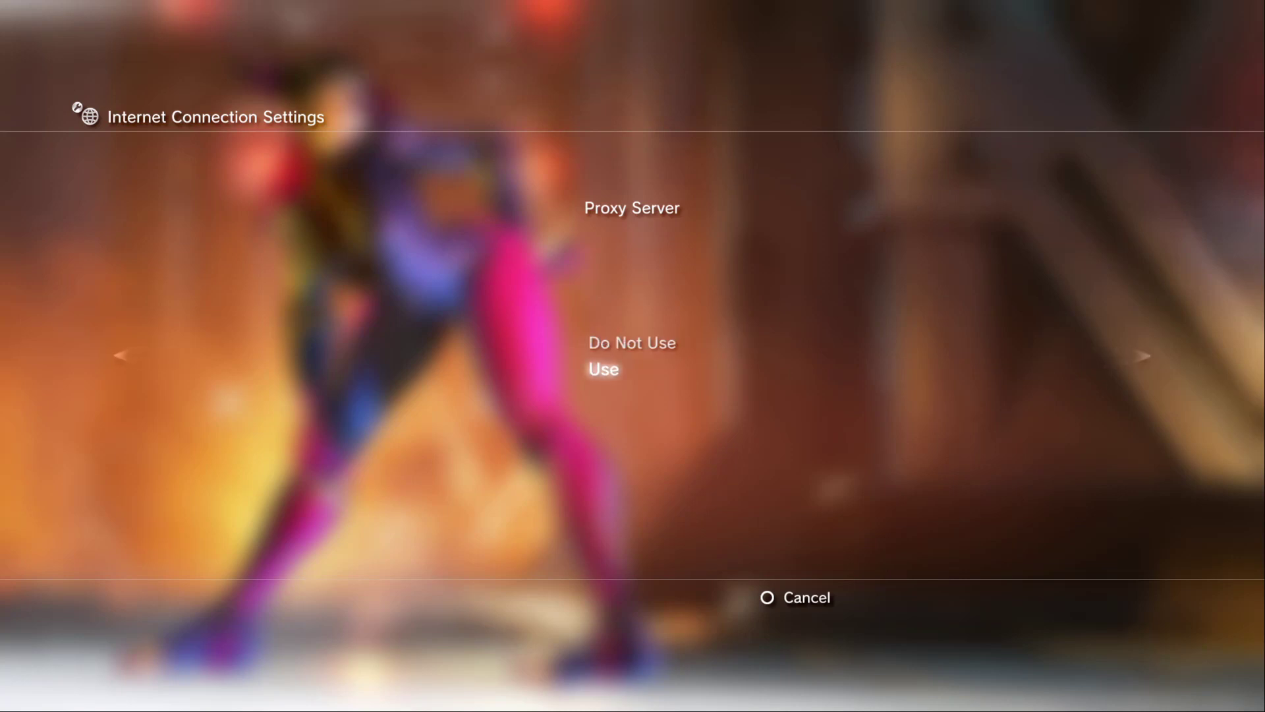
{"action": "left_click", "coordinate": [602, 369]}
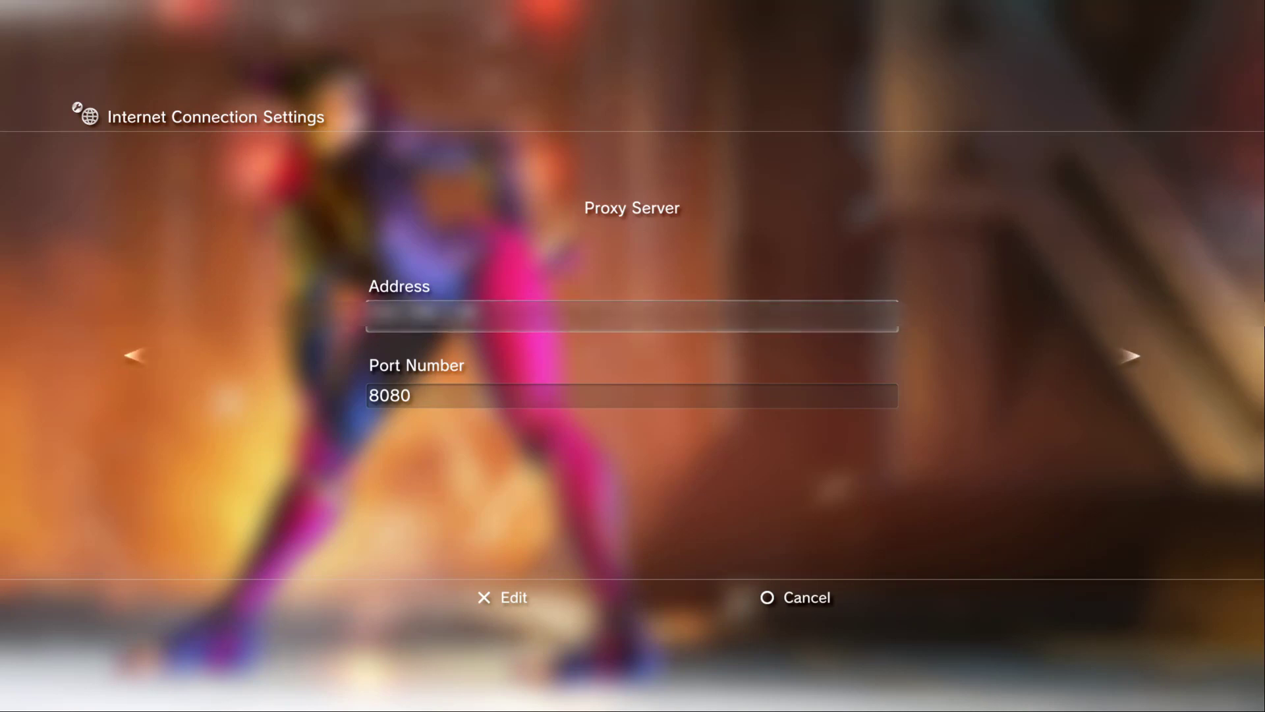
{"action": "left_click", "coordinate": [1132, 356]}
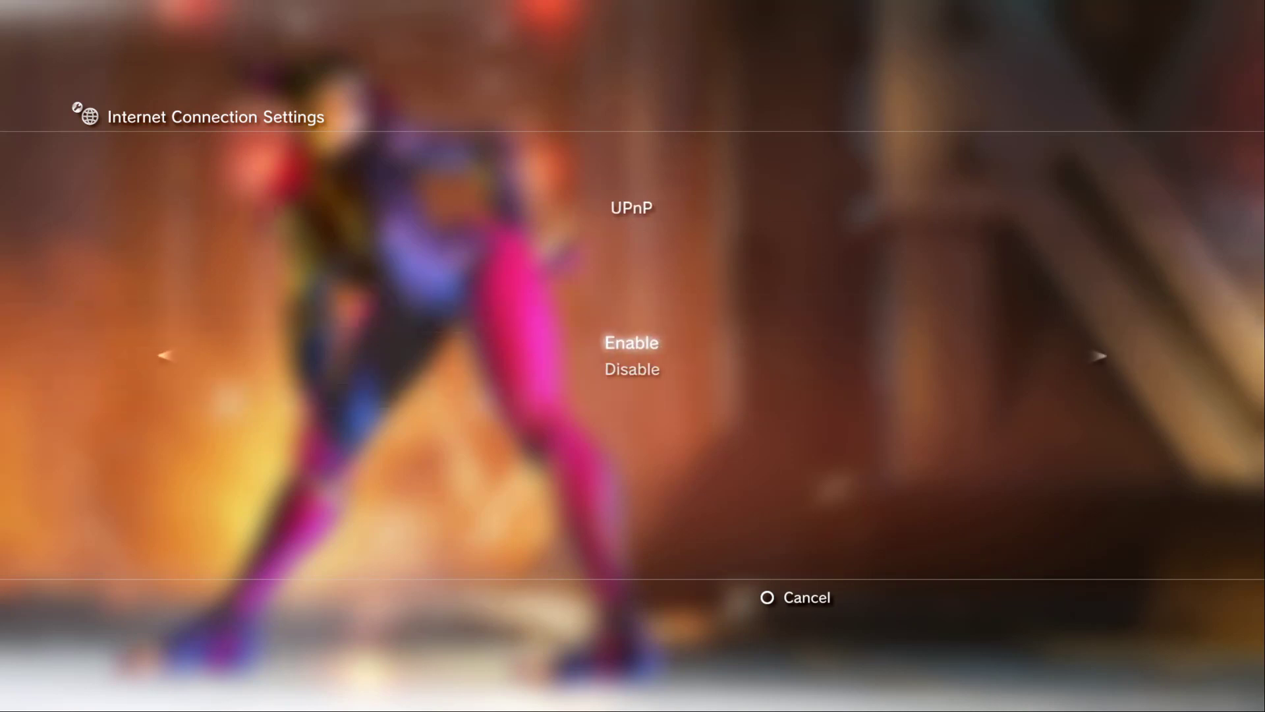
{"action": "left_click", "coordinate": [632, 342]}
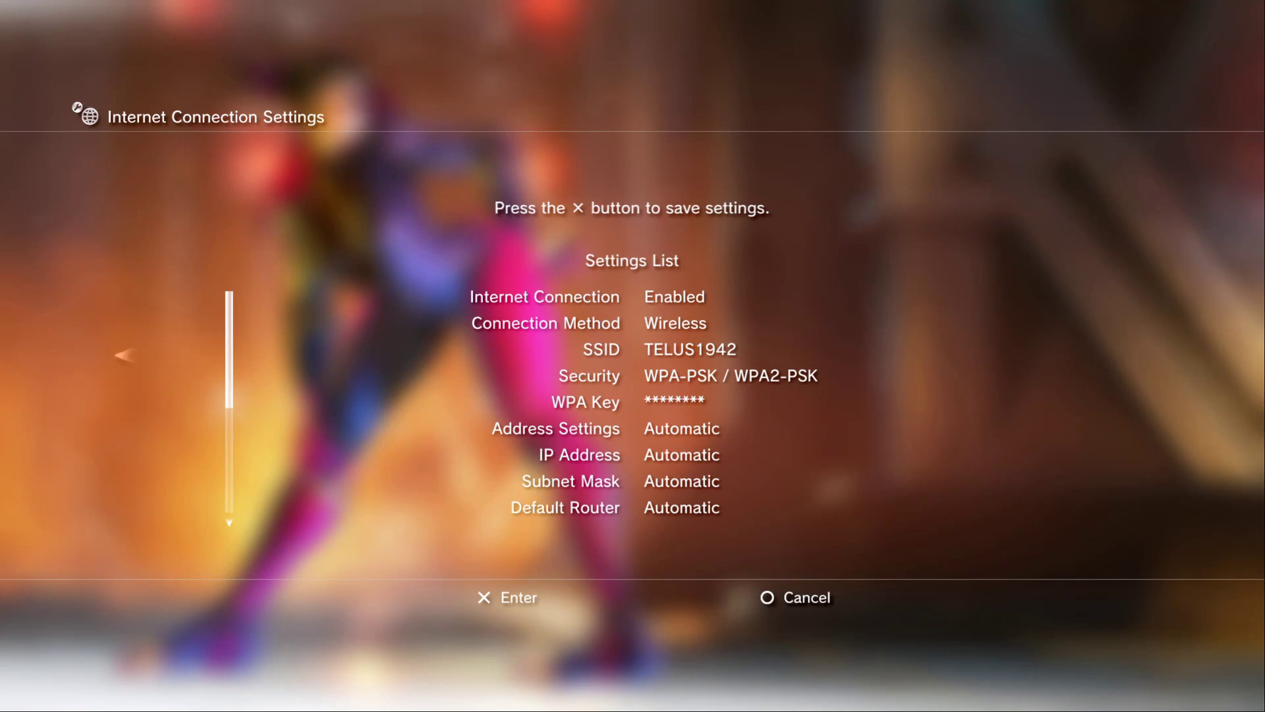
- Save the connection settings and sign in to PlayStation Network
{"action": "key", "text": "x"}
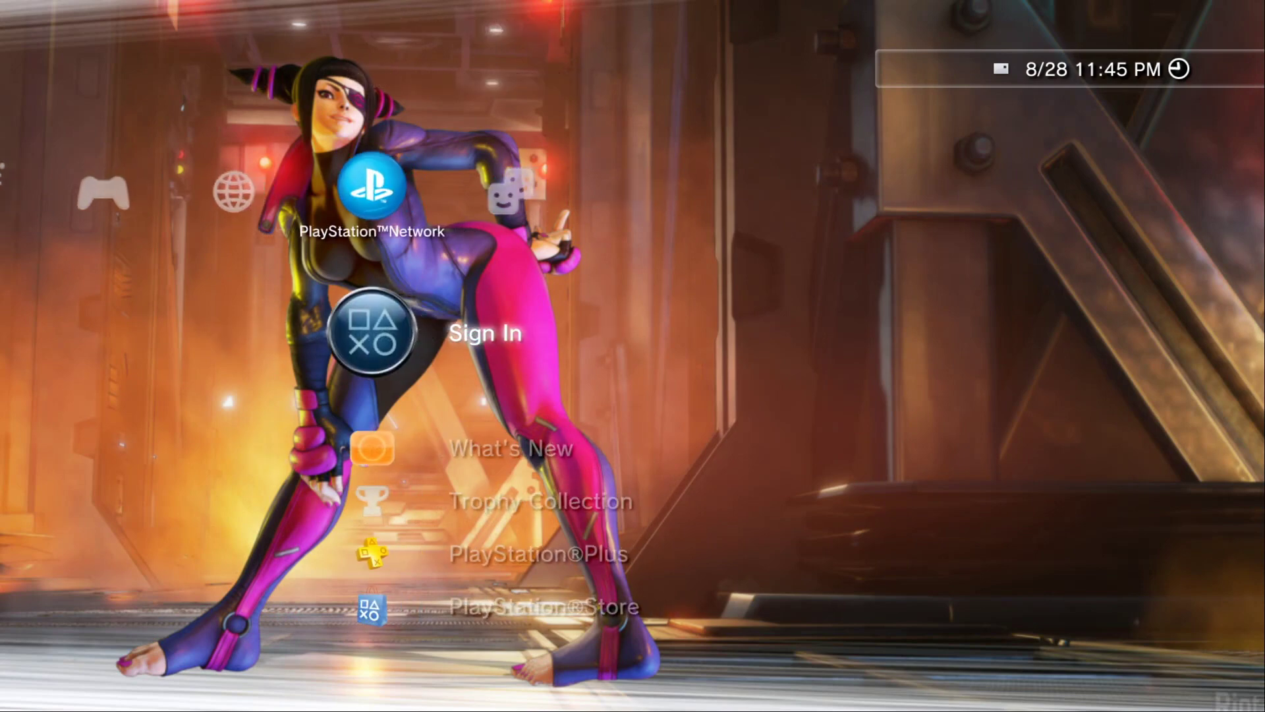
{"action": "left_click", "coordinate": [484, 332]}
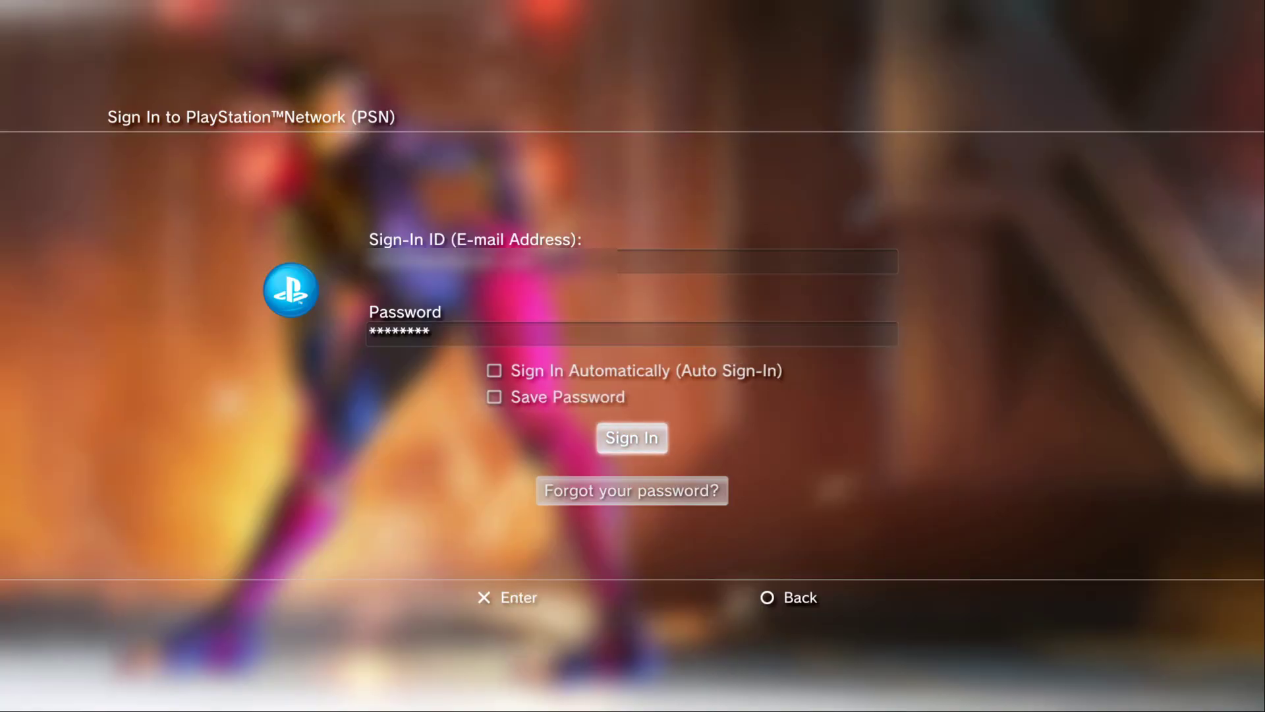
{"action": "left_click", "coordinate": [631, 437]}
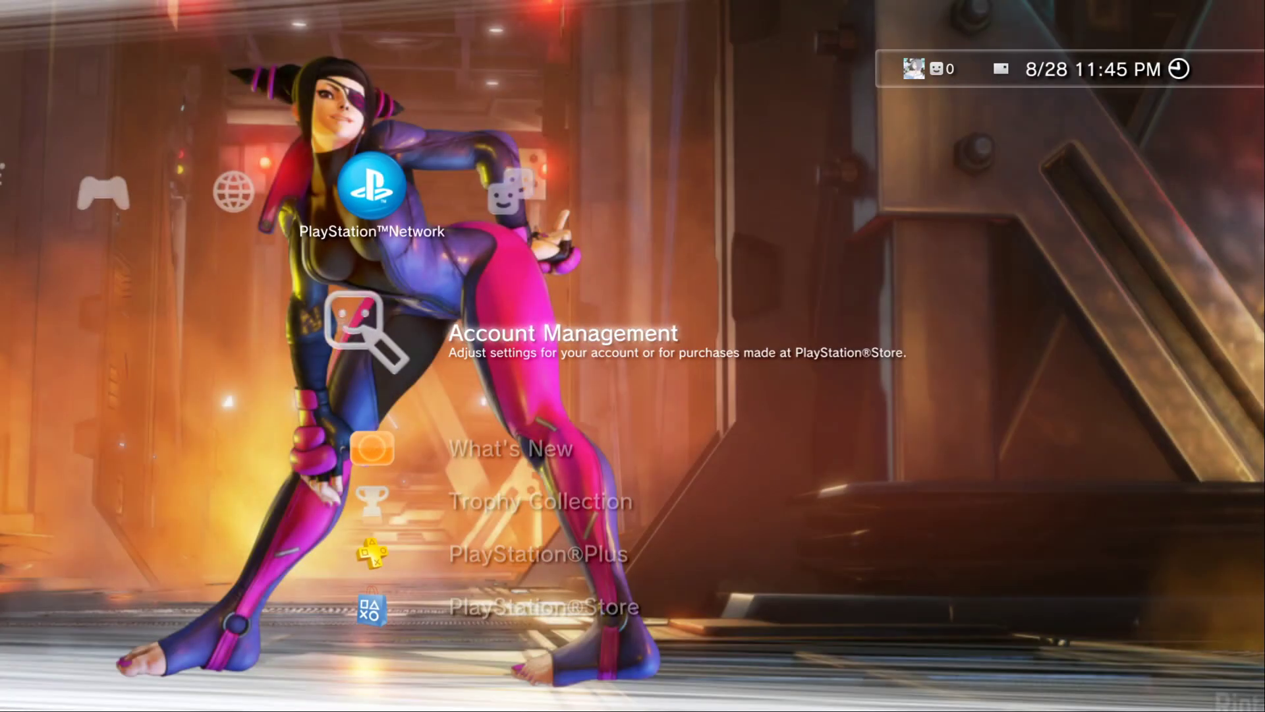
{"action": "scroll", "scroll_direction": "left", "scroll_amount": 3}
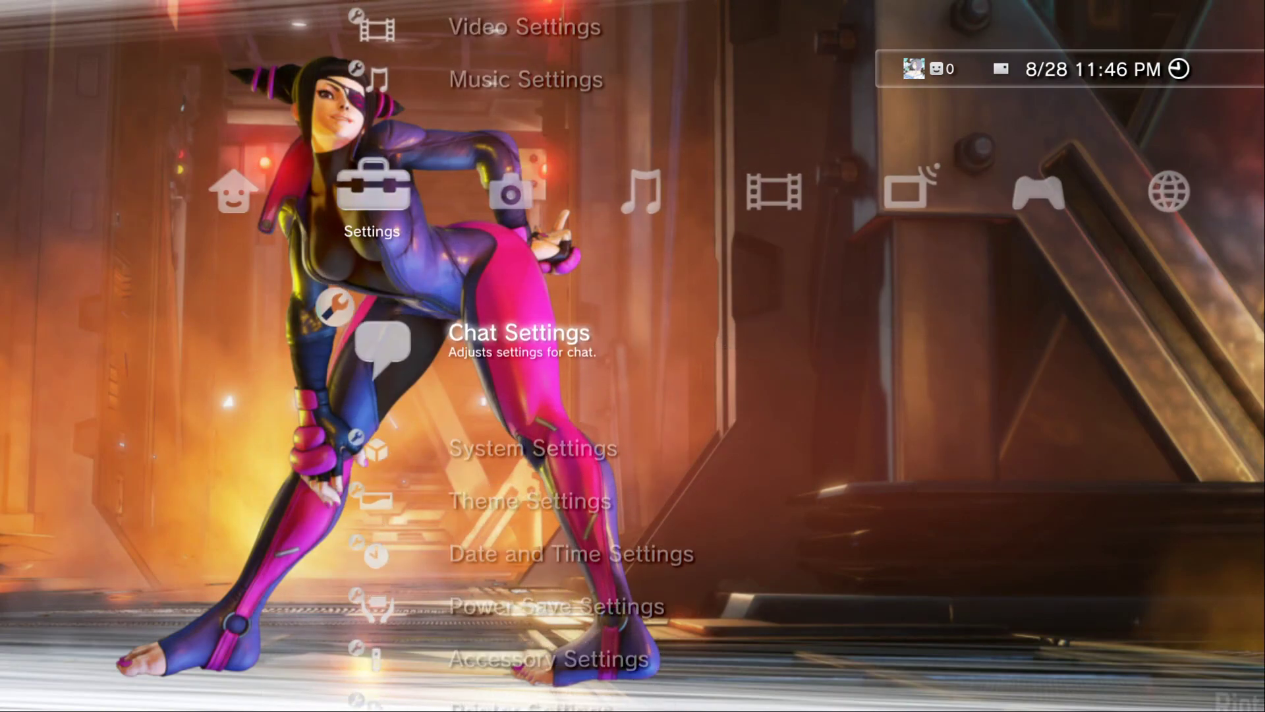
{"action": "scroll", "scroll_direction": "down", "scroll_amount": 3}
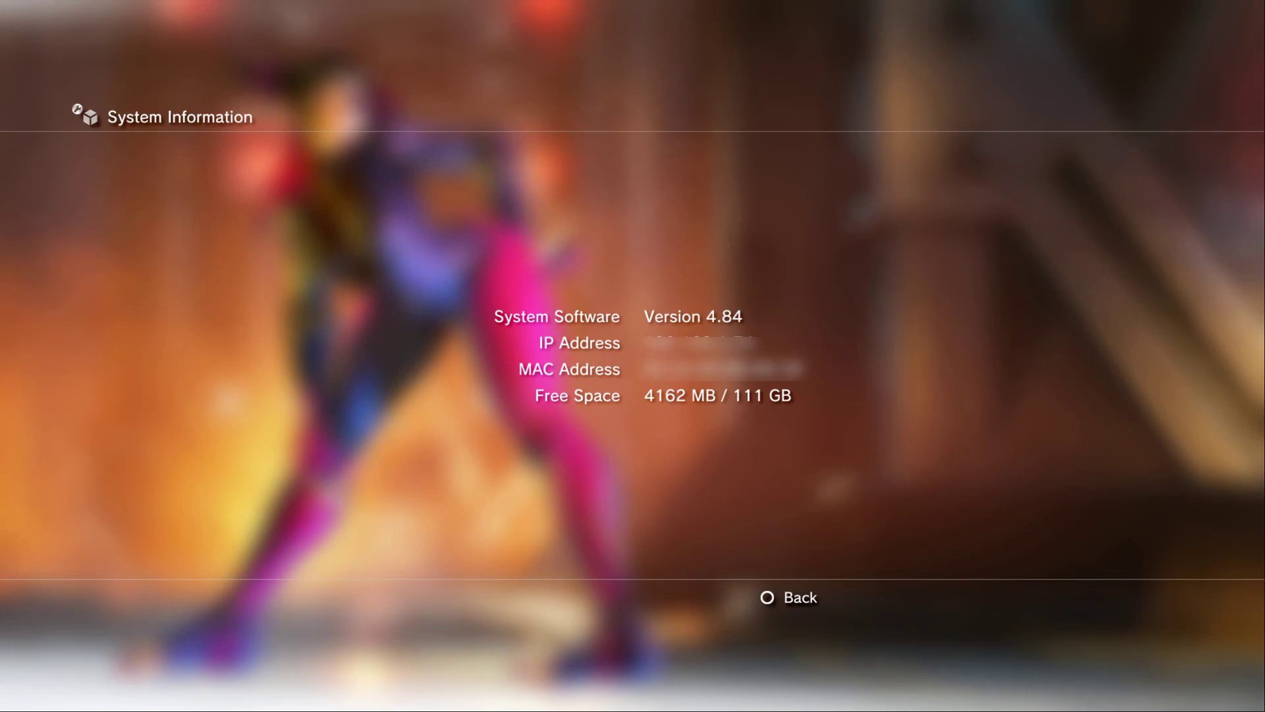
{"action": "left_click", "coordinate": [798, 597]}
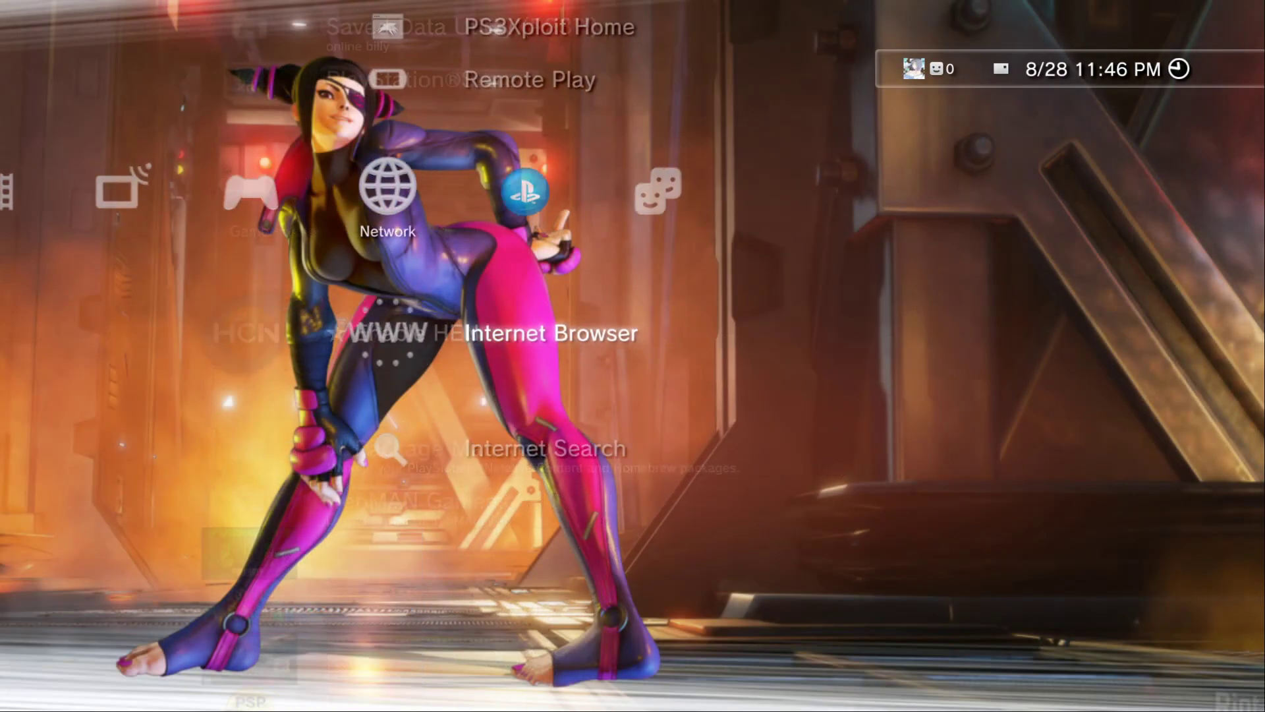
{"action": "scroll", "scroll_direction": "right", "scroll_amount": 3}
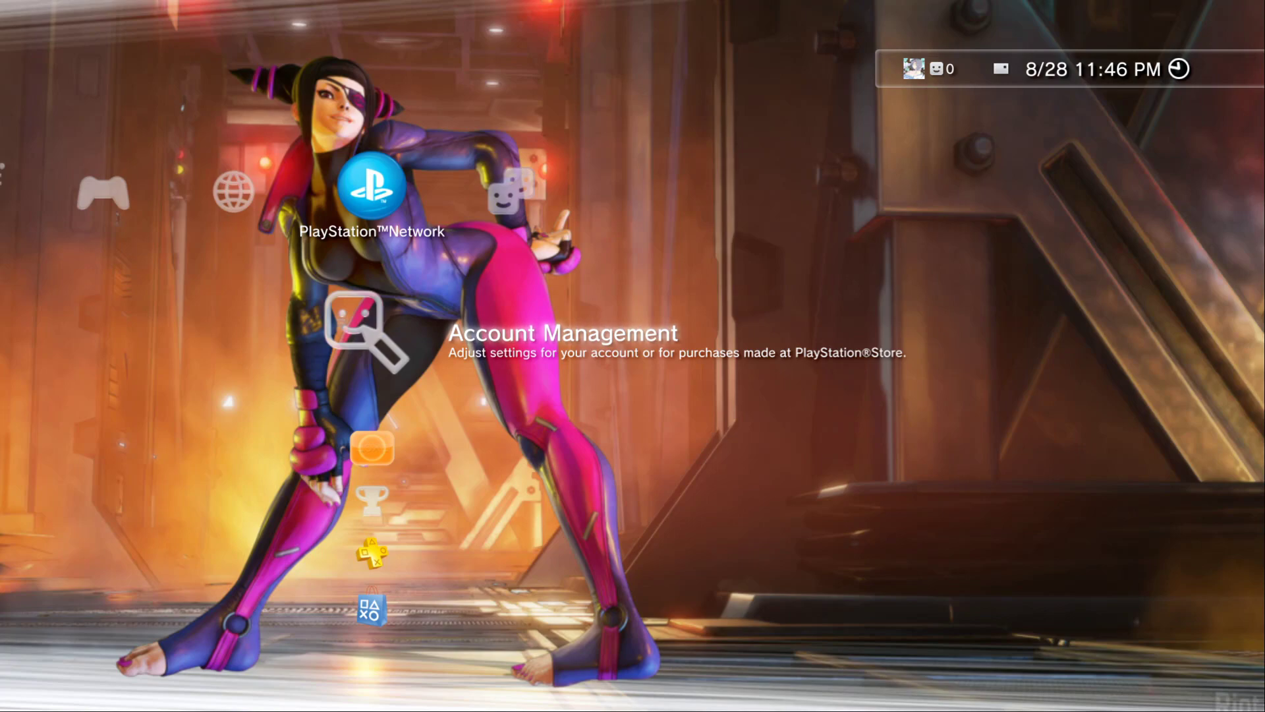
- Sign out of PlayStation Network from the Account Management options
{"action": "left_click", "coordinate": [372, 331]}
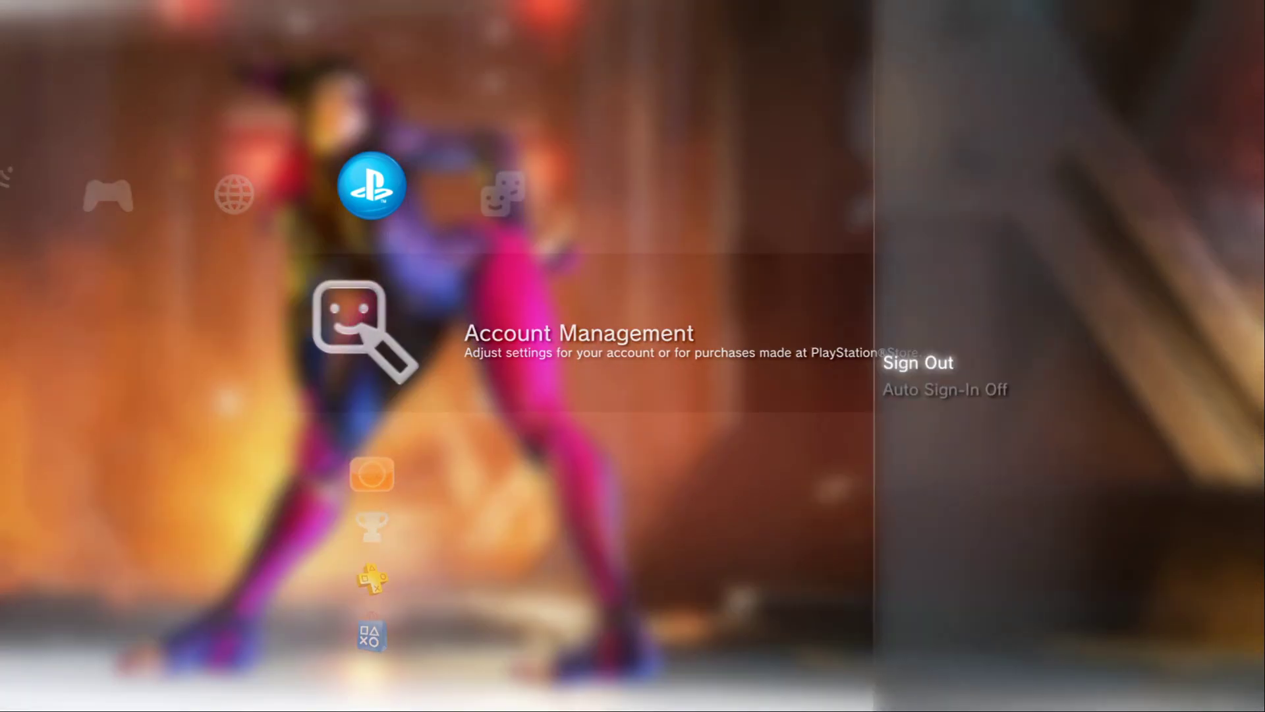
{"action": "left_click", "coordinate": [917, 362]}
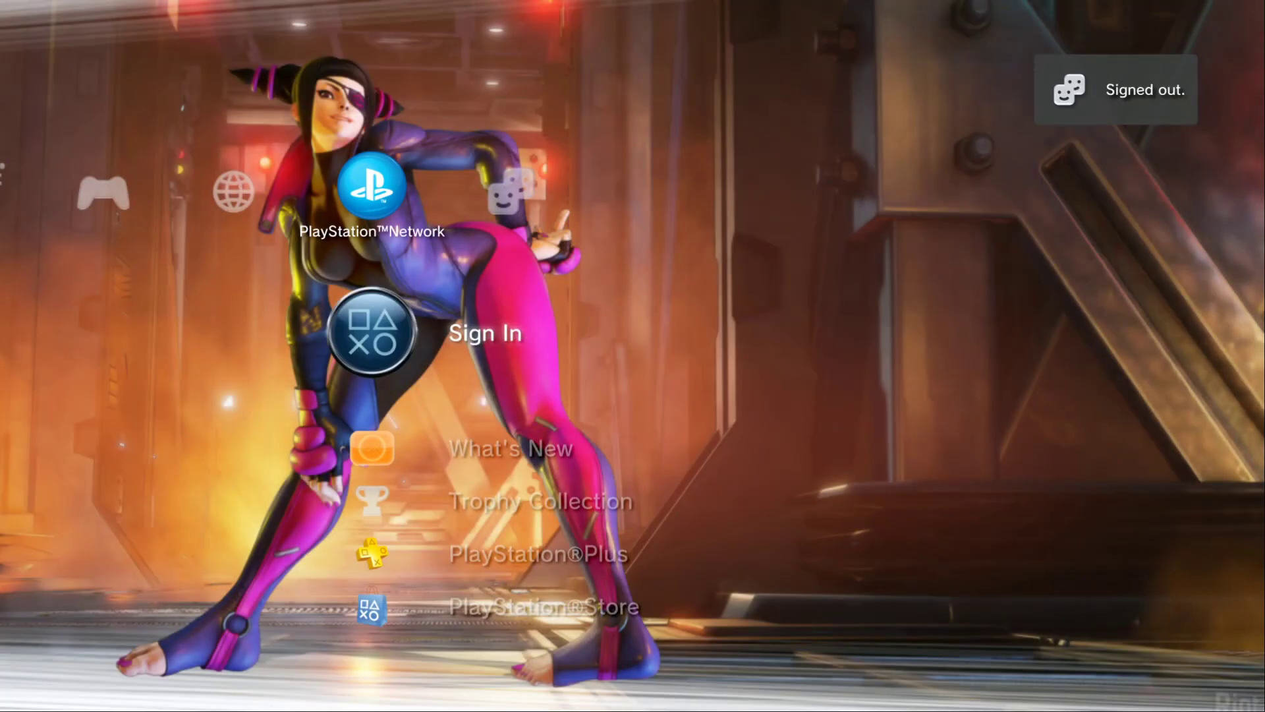